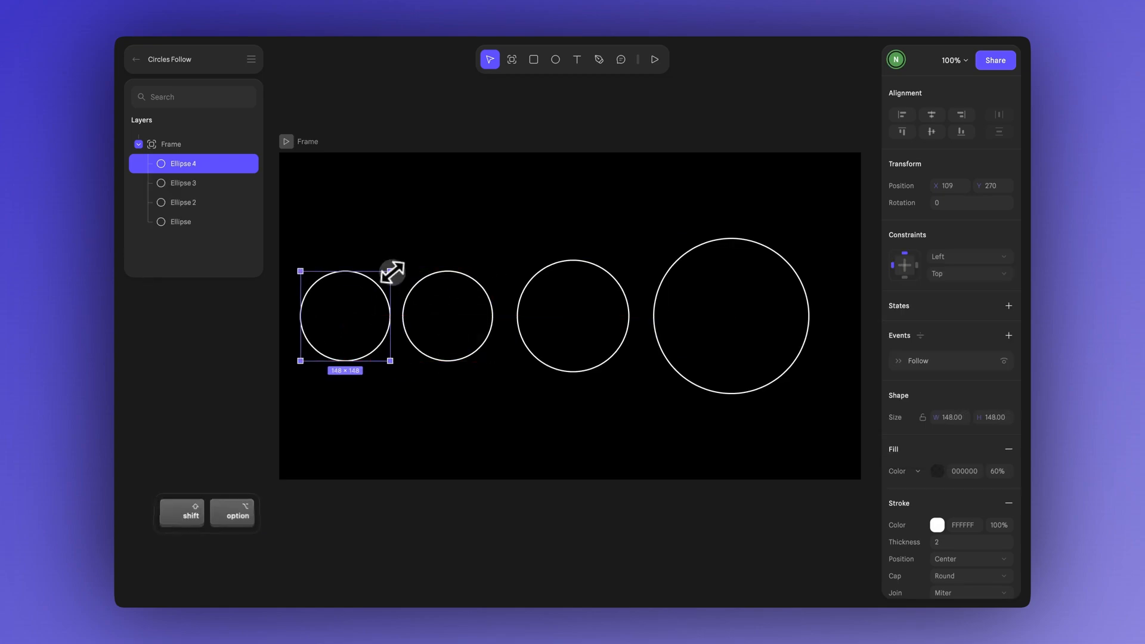
Add a 960 × 540 frame to the empty canvas
left_click(654, 59)
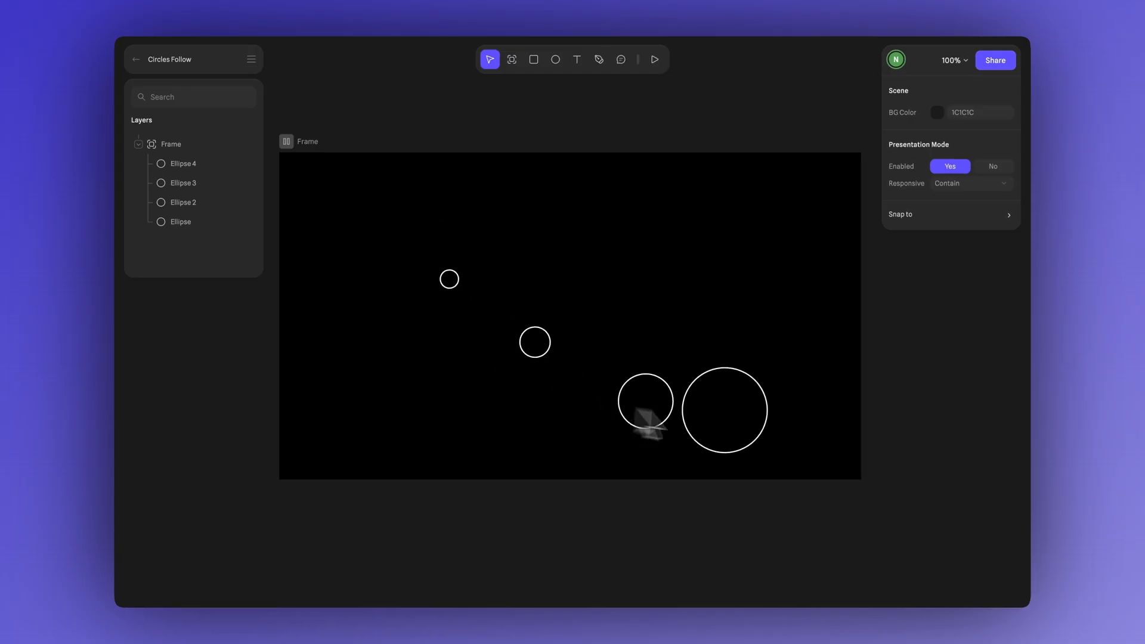
mouse_move(354, 325)
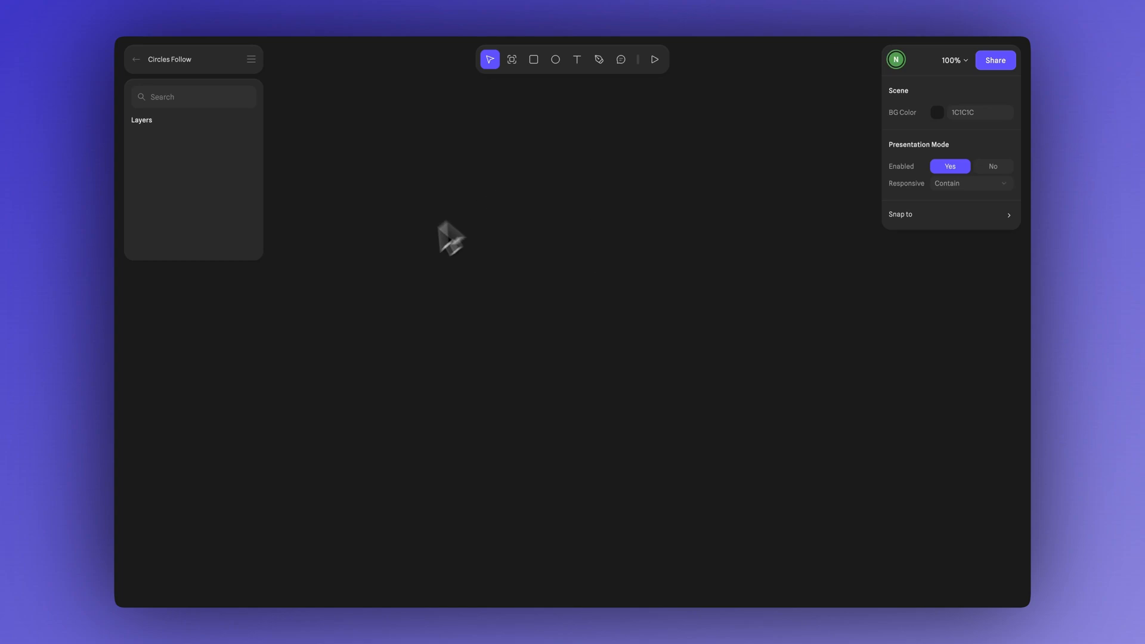
mouse_move(652, 221)
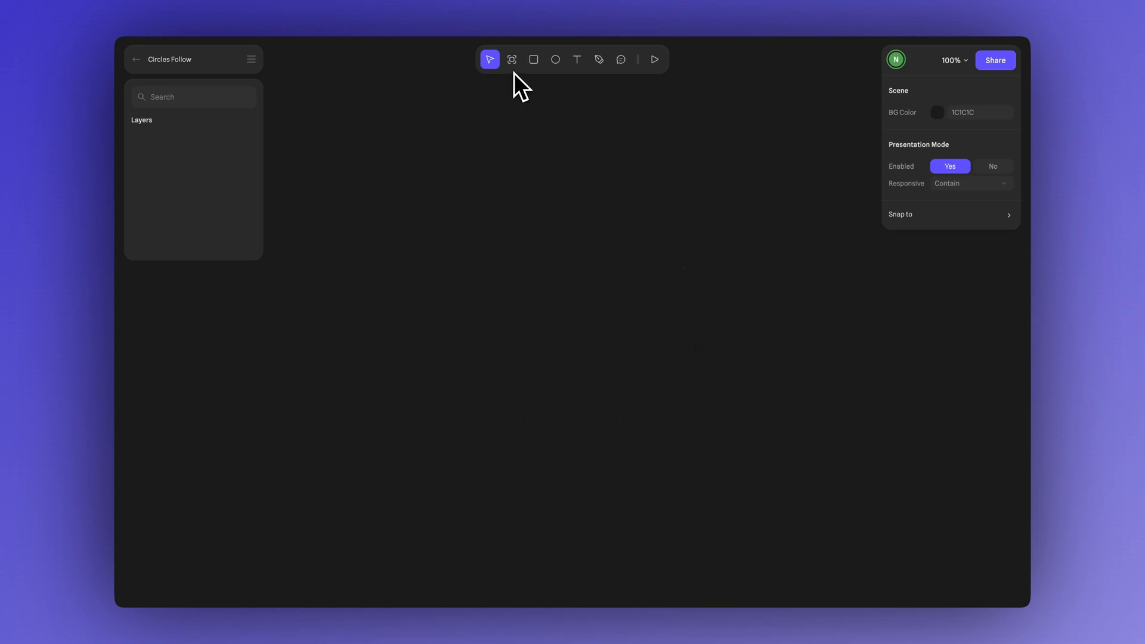
mouse_move(575, 254)
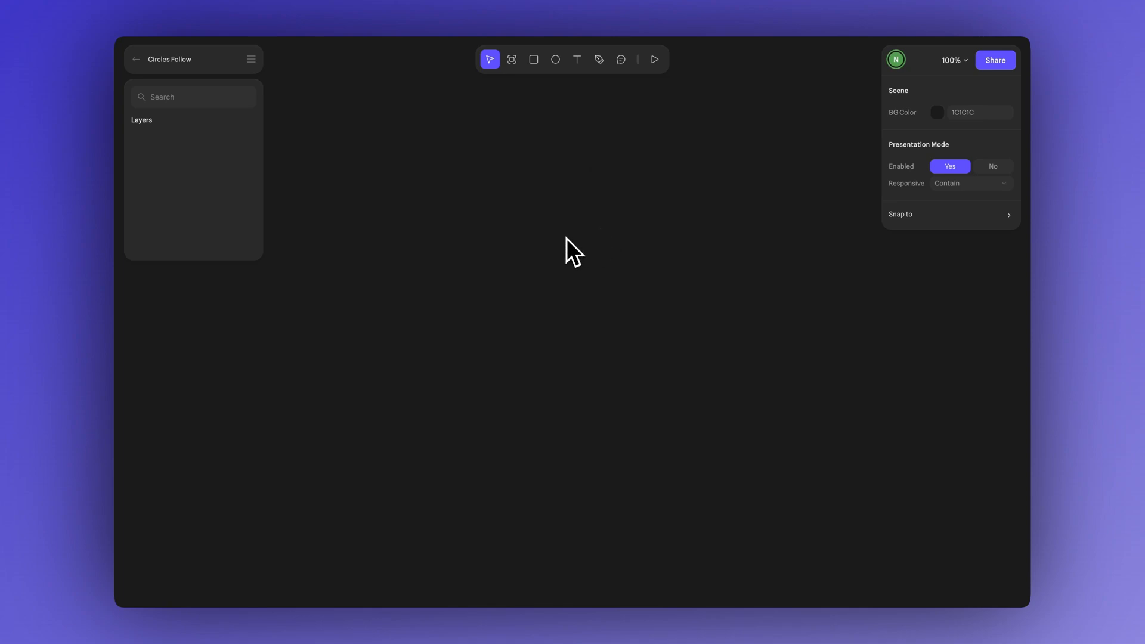
left_click(511, 59)
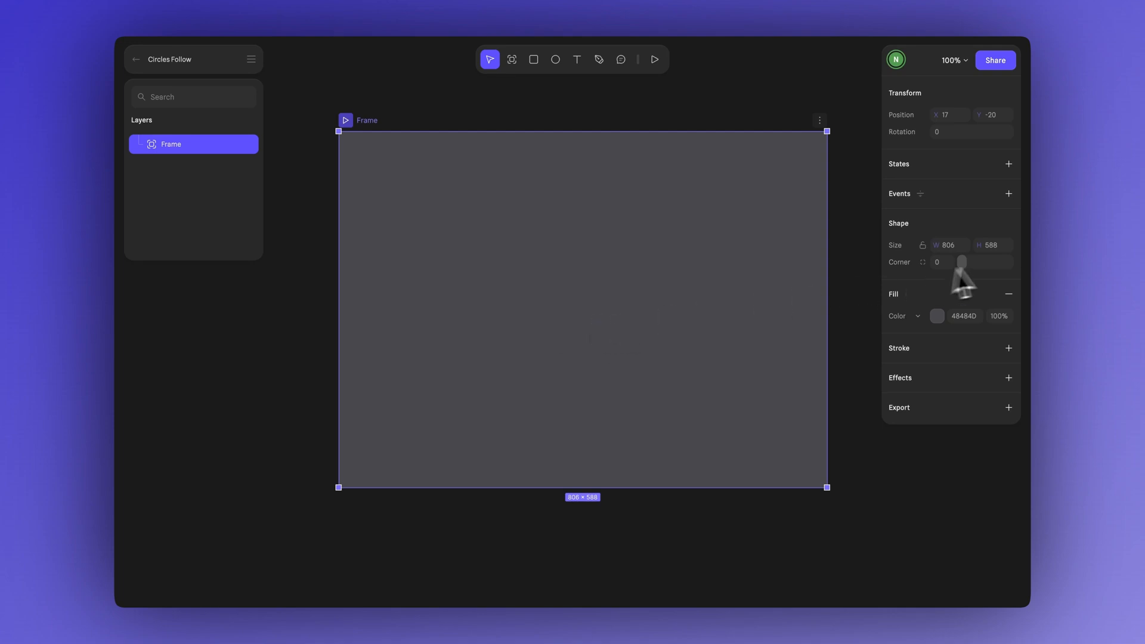
left_click(949, 245)
type("960")
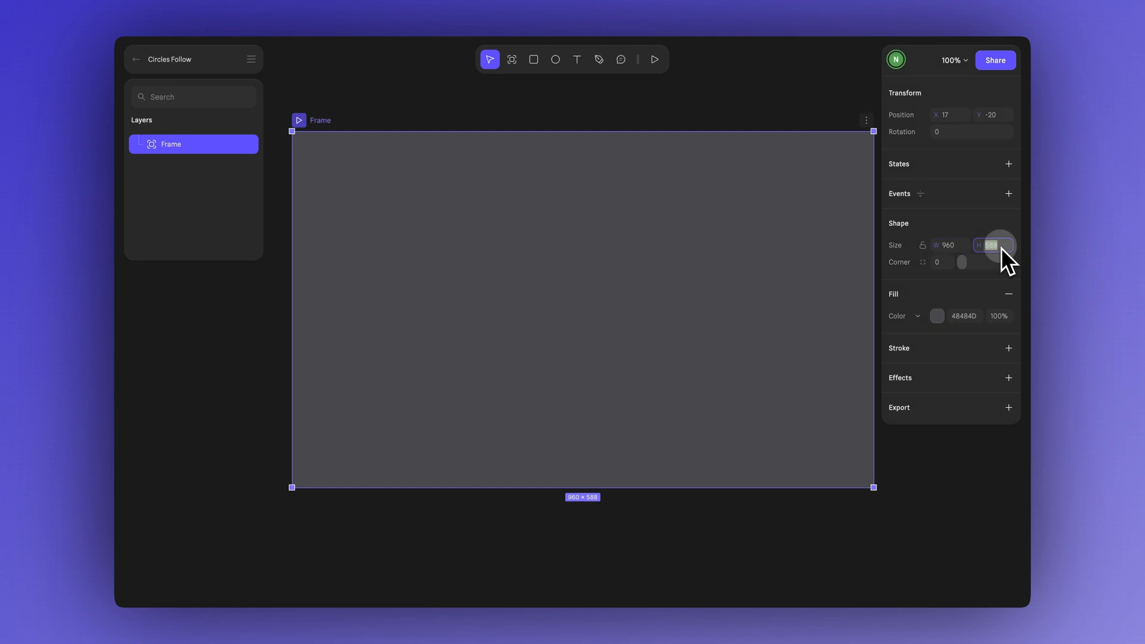
type("540")
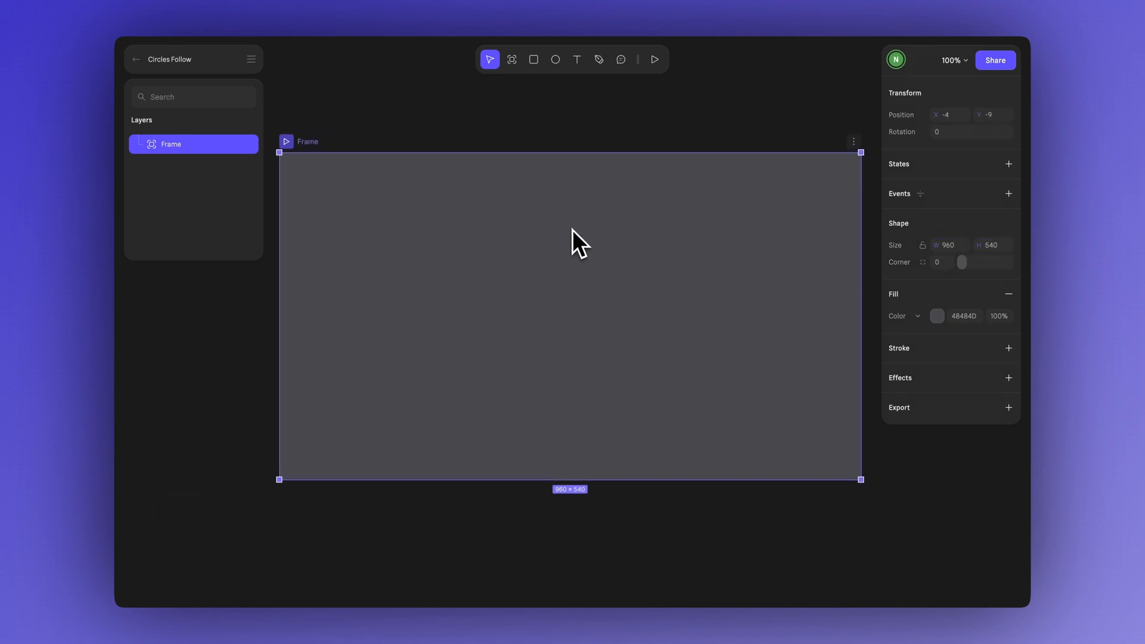
mouse_move(955, 349)
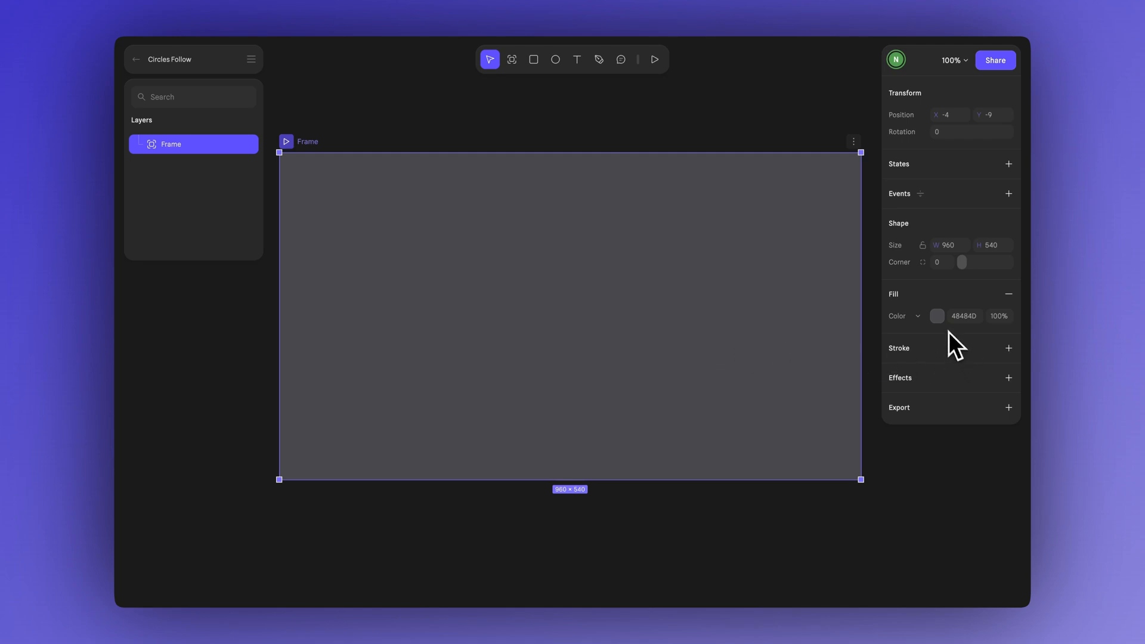
Fill the frame with solid black
left_click(937, 315)
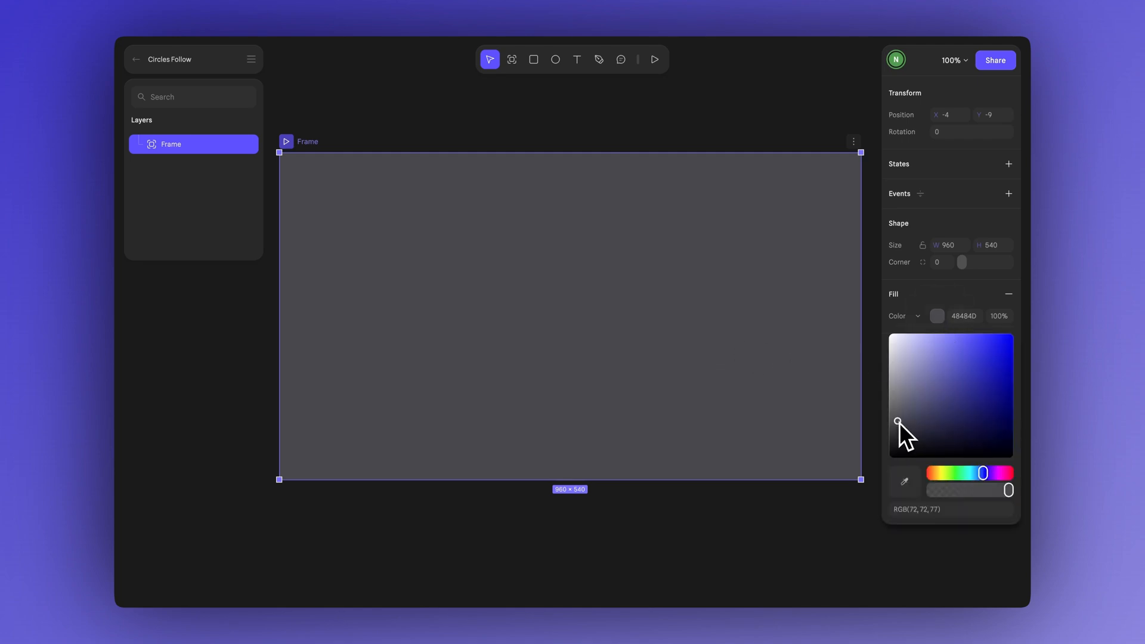
left_click_drag(897, 422, 887, 459)
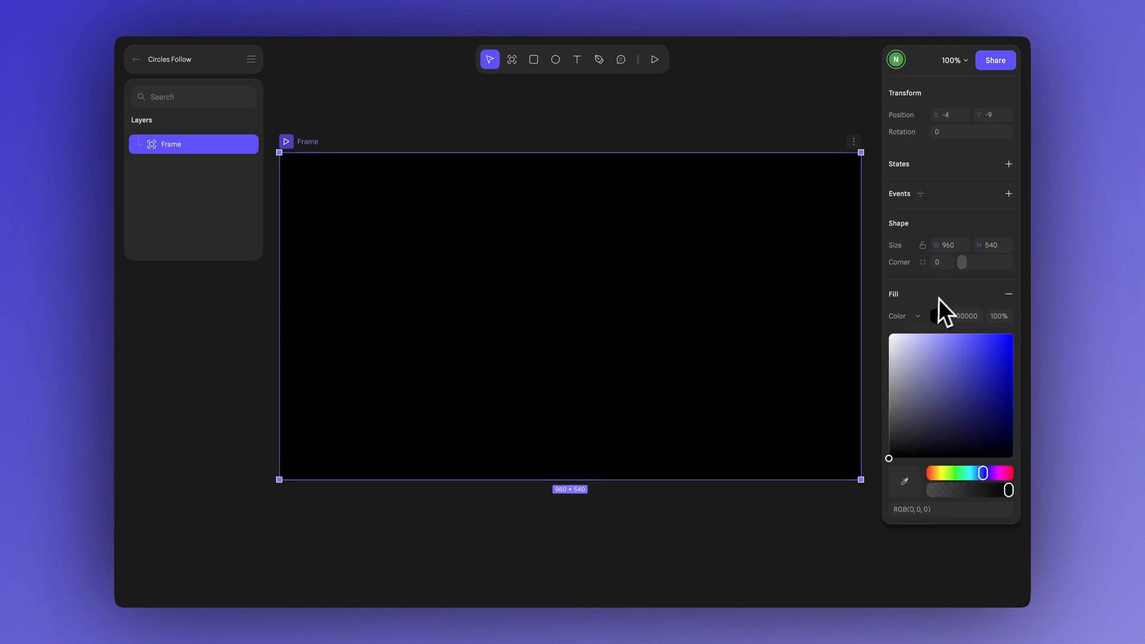
left_click(546, 315)
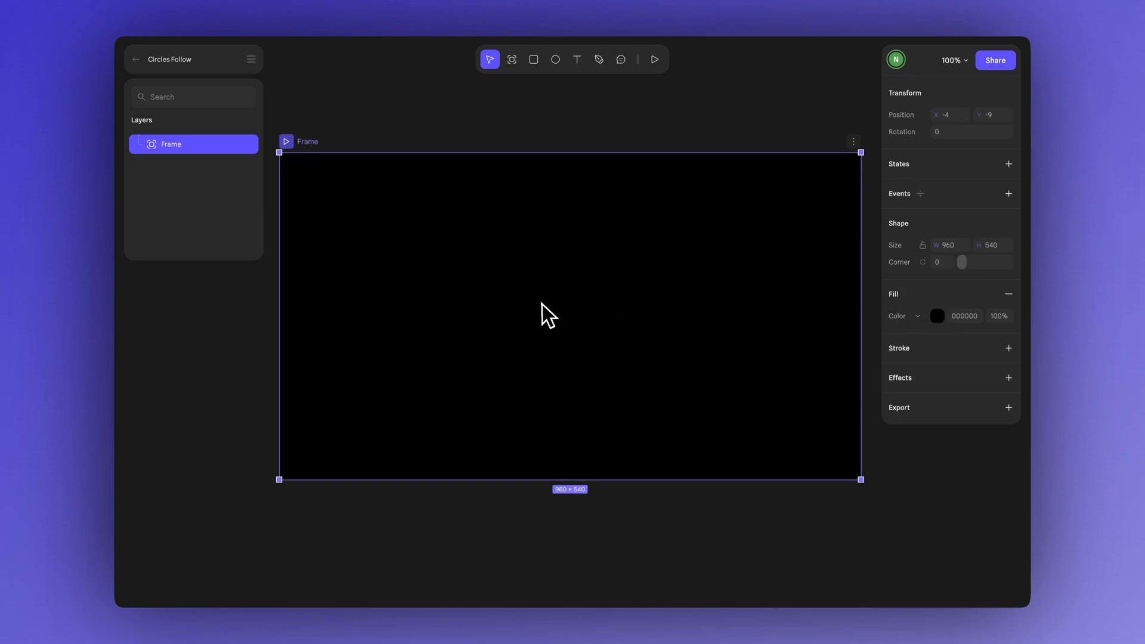
mouse_move(536, 341)
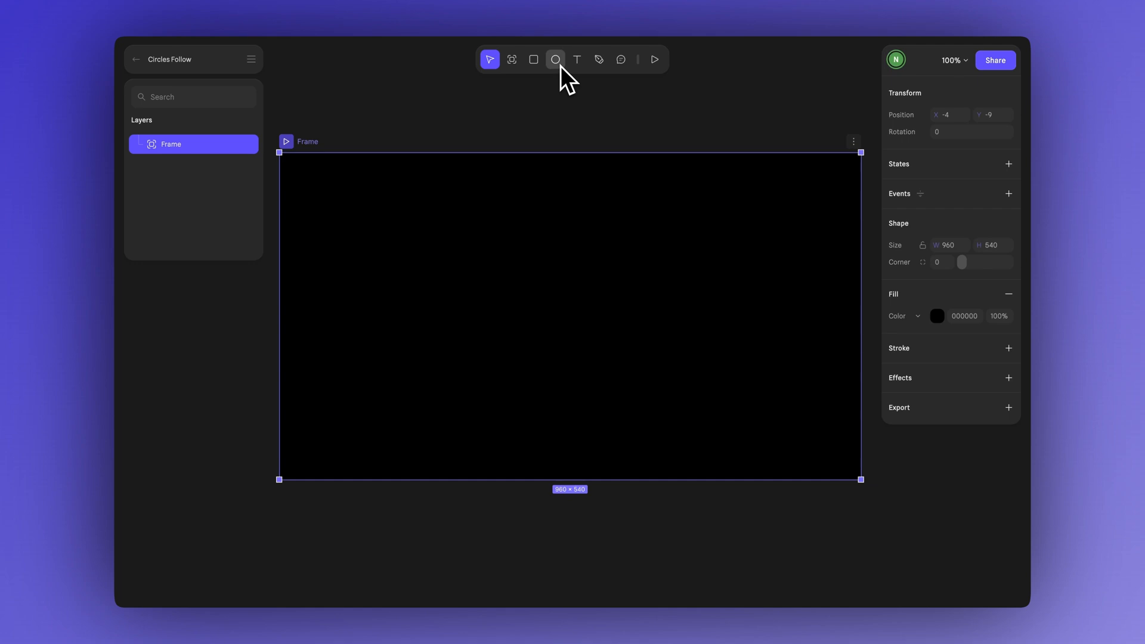
mouse_move(555, 59)
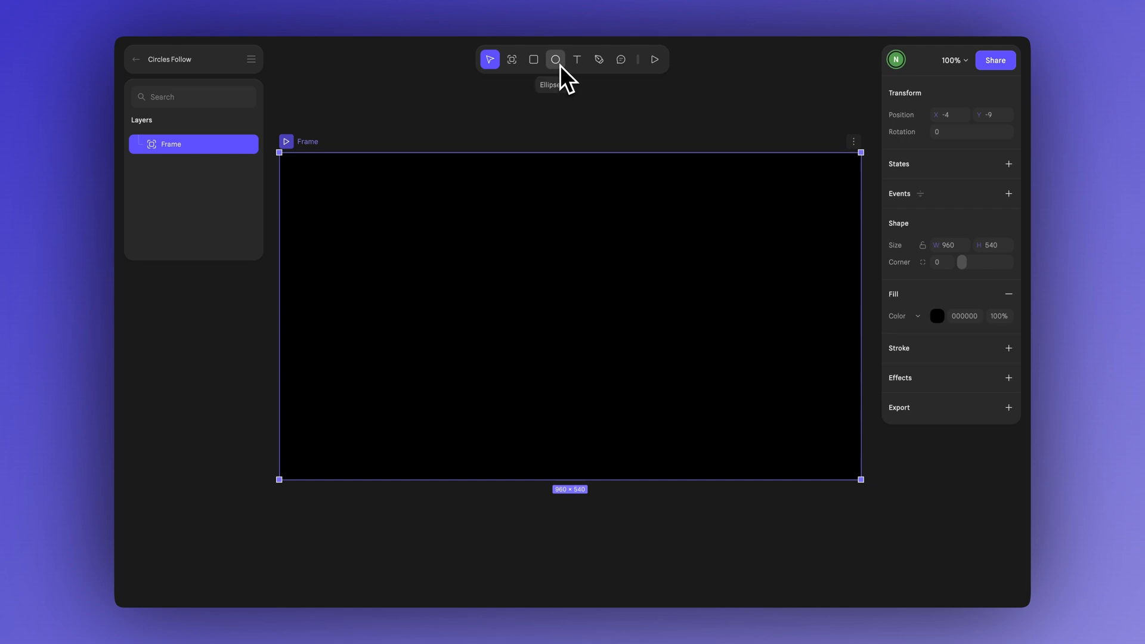
Draw a 318 × 318 circle centred in the frame, with a white 2 px stroke and black fill
left_click(555, 59)
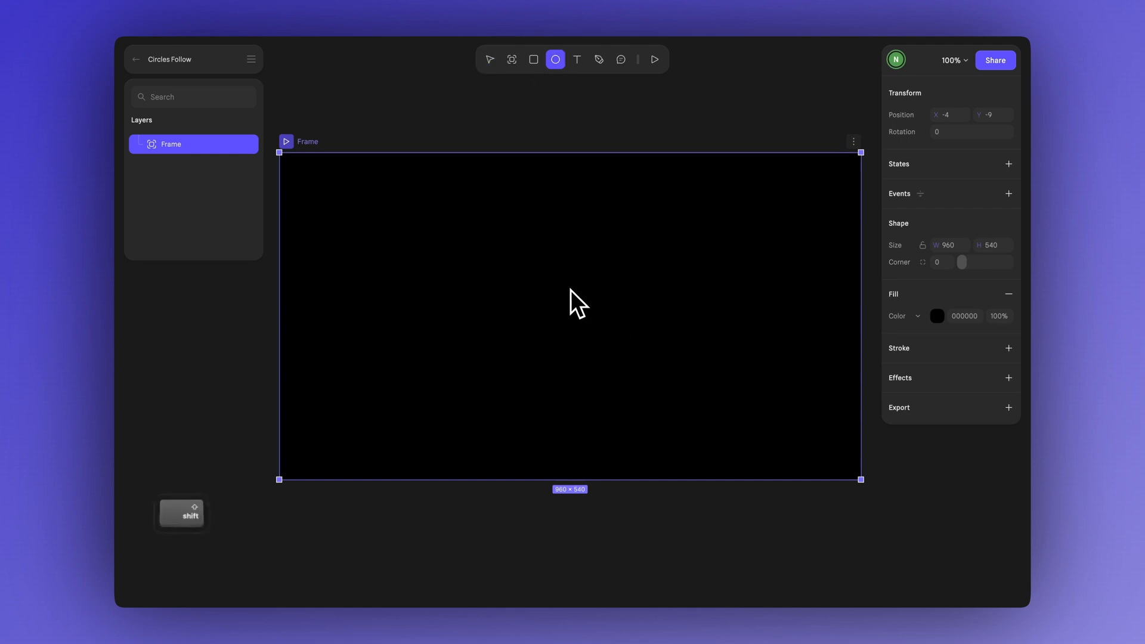
left_click_drag(472, 225, 664, 417)
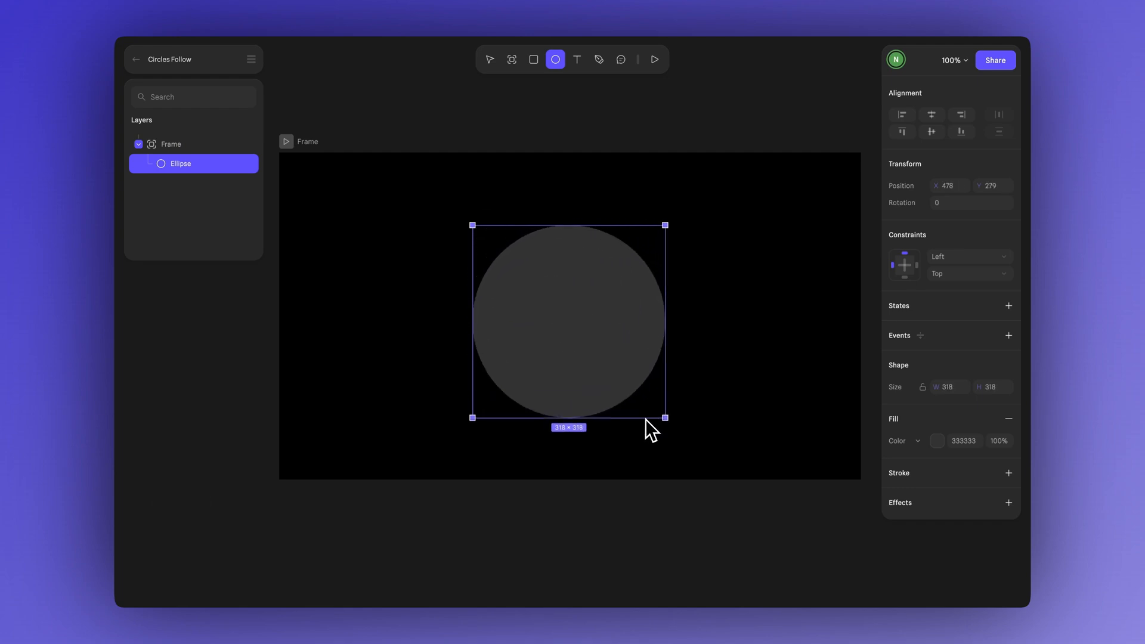
left_click(489, 59)
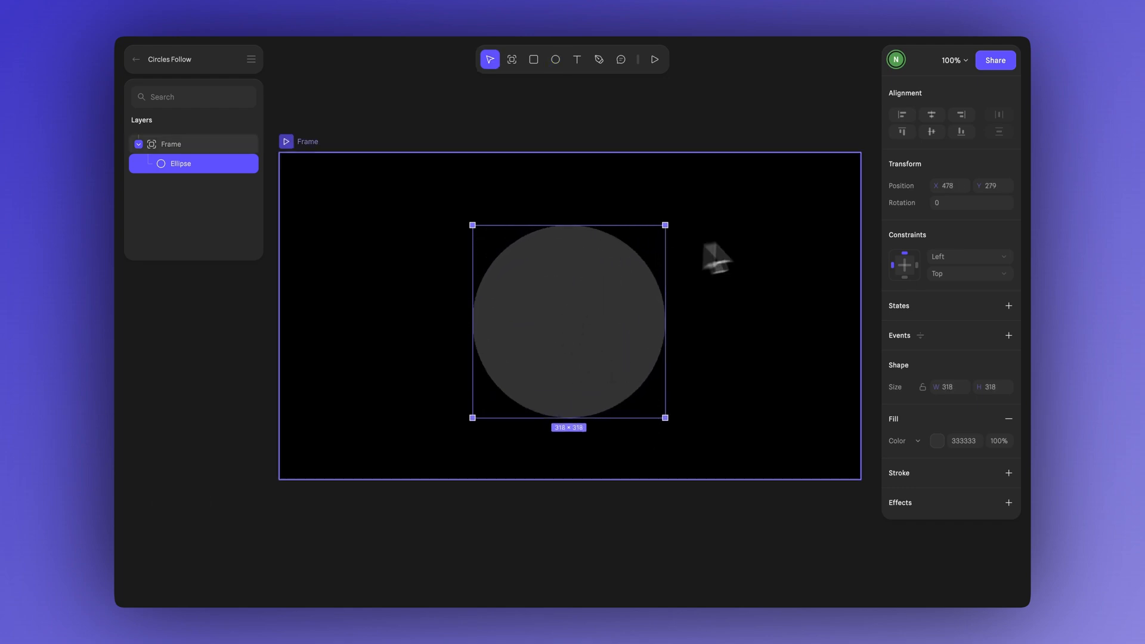
mouse_move(602, 328)
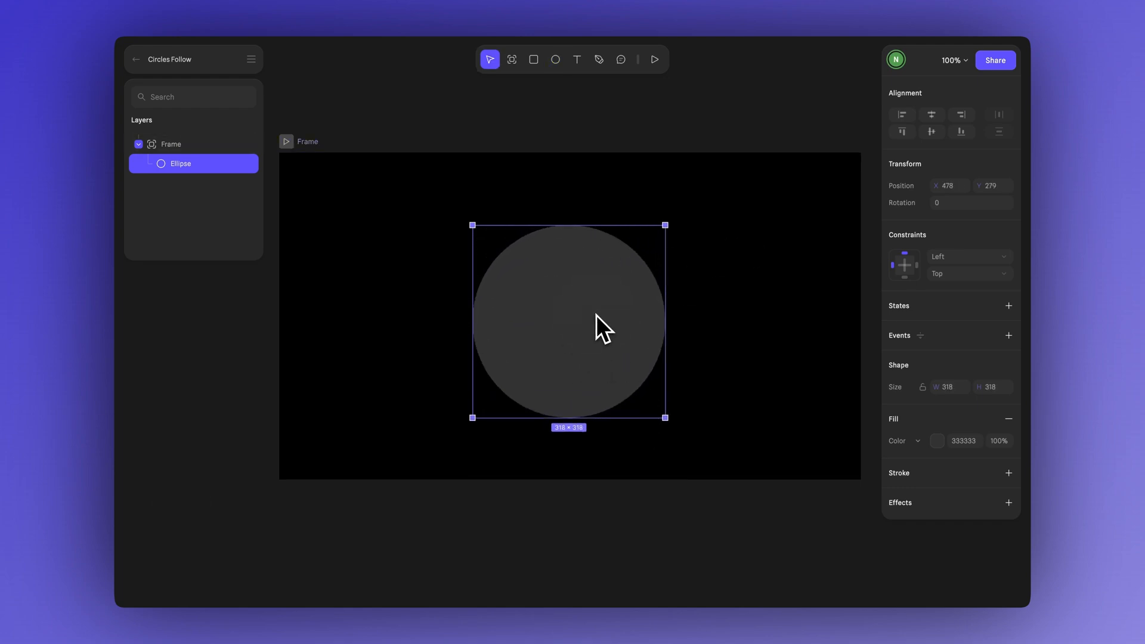
mouse_move(609, 344)
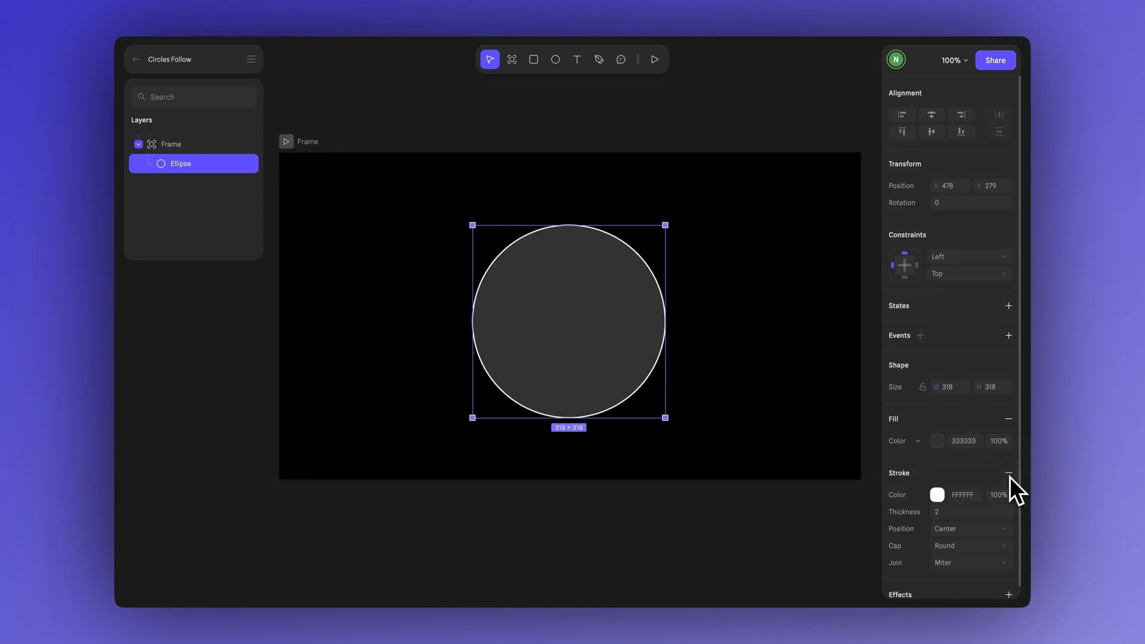
mouse_move(975, 489)
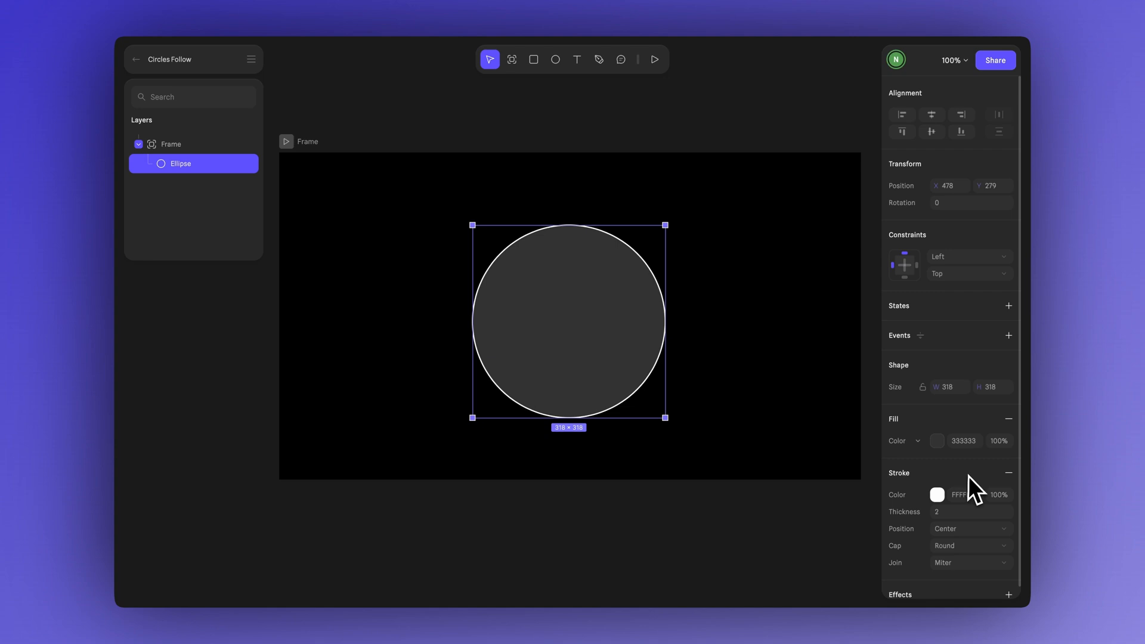
mouse_move(946, 456)
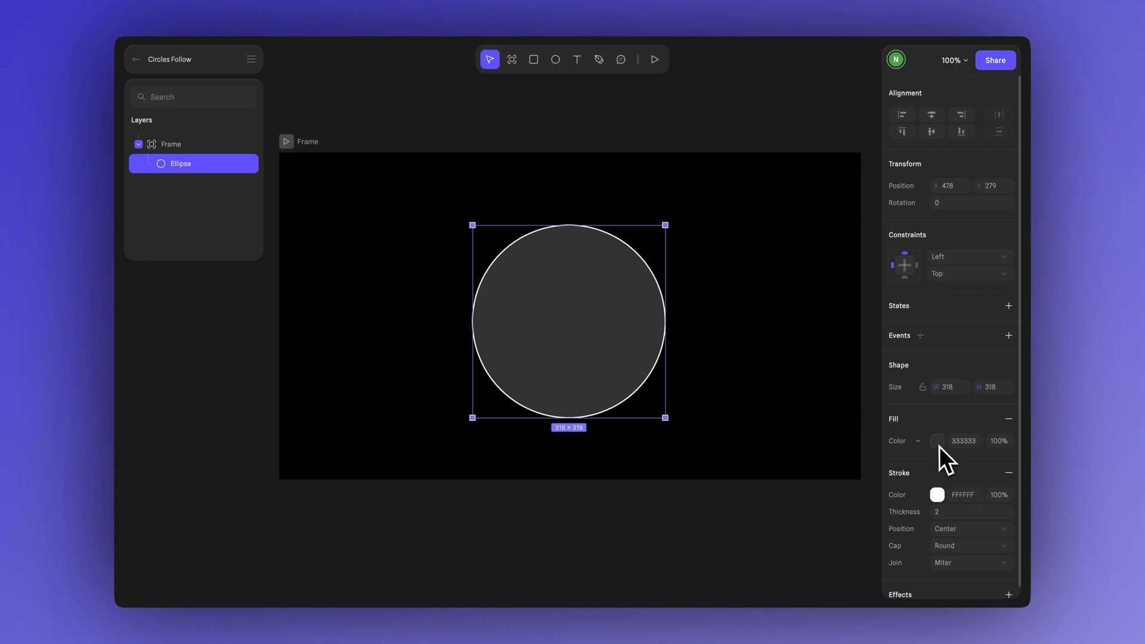
left_click(937, 440)
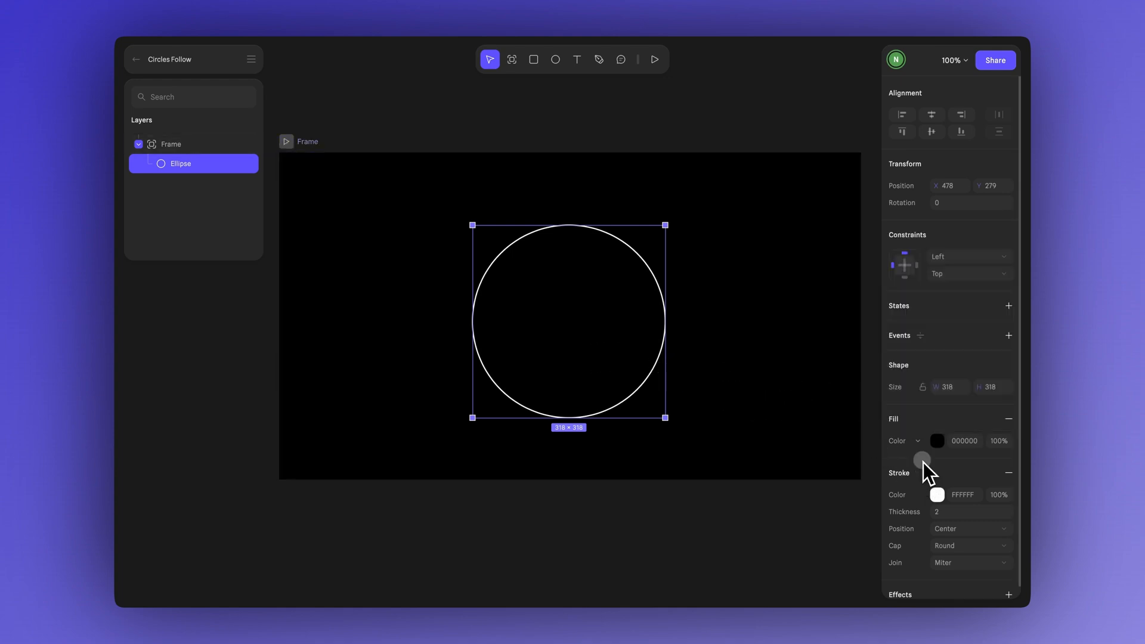
mouse_move(1008, 471)
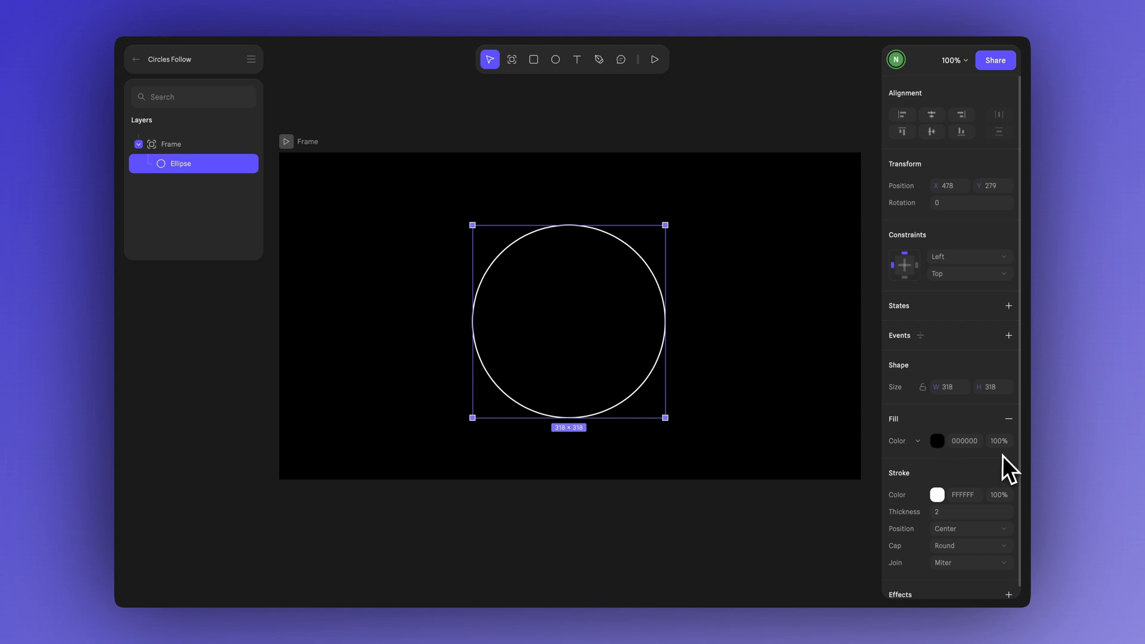
Set the circle's fill opacity to 60% and add a 226 × 226 copy to its left
left_click(999, 439)
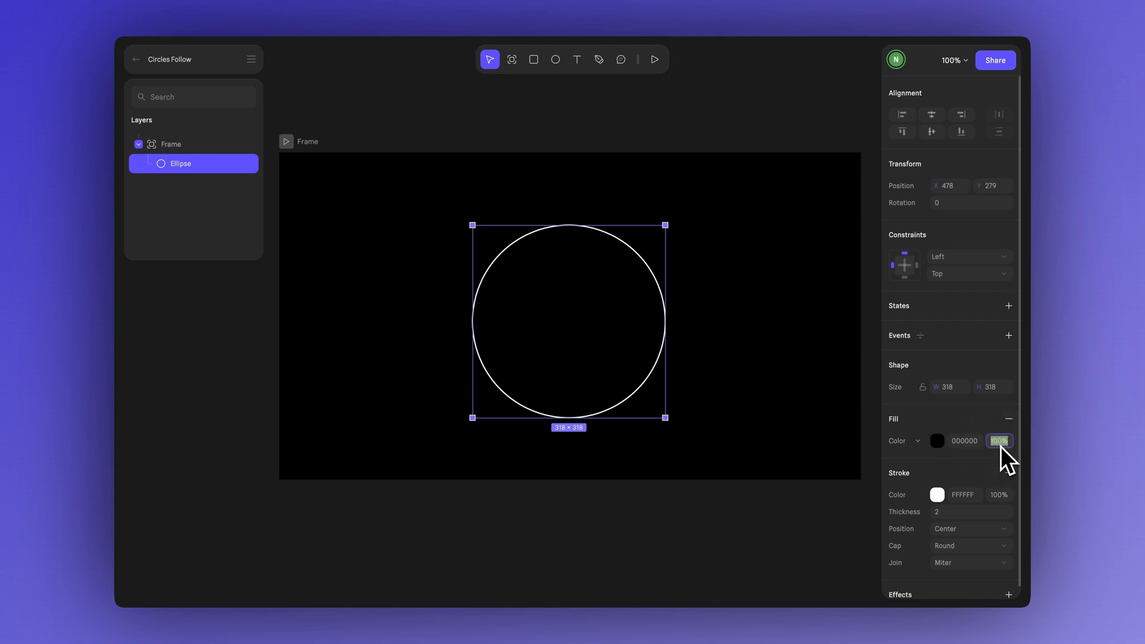
type("60")
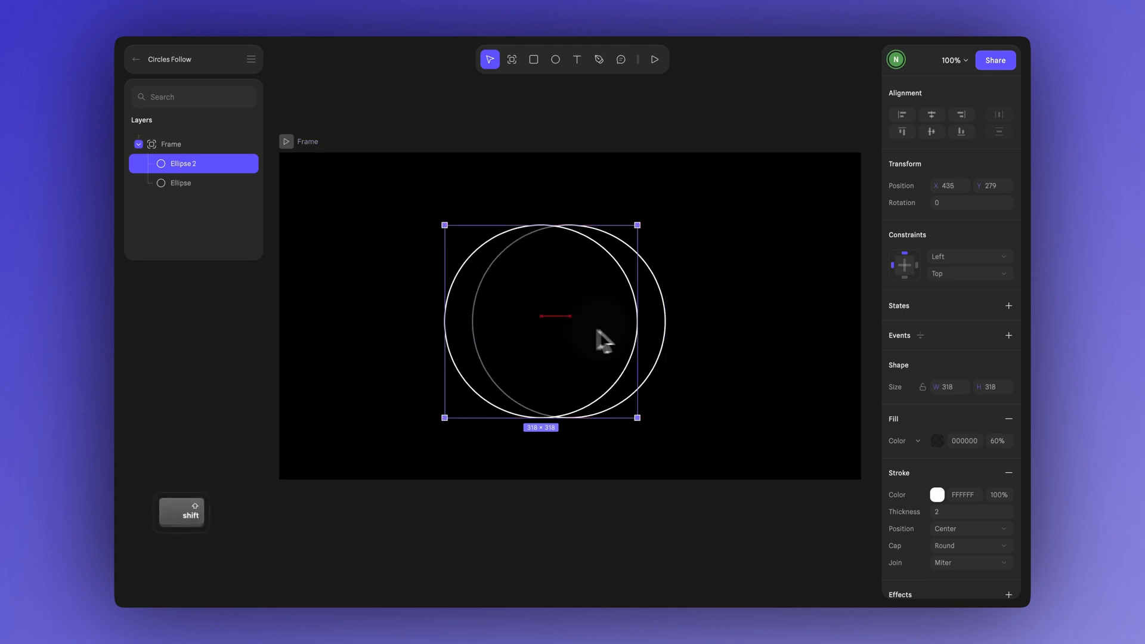
left_click_drag(602, 343, 485, 376)
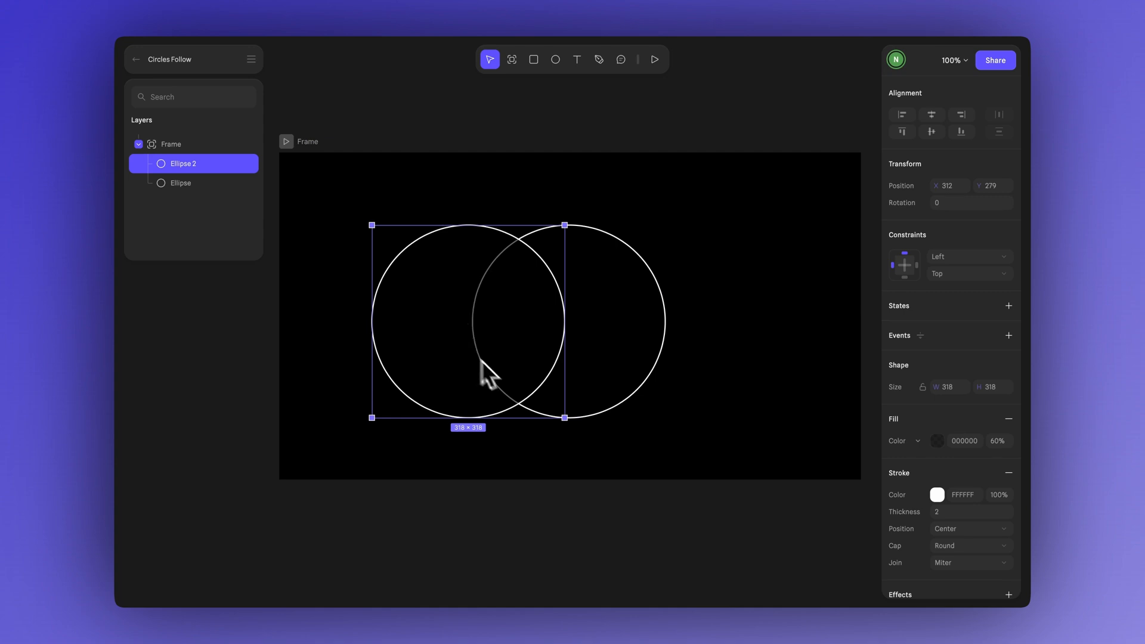
mouse_move(471, 328)
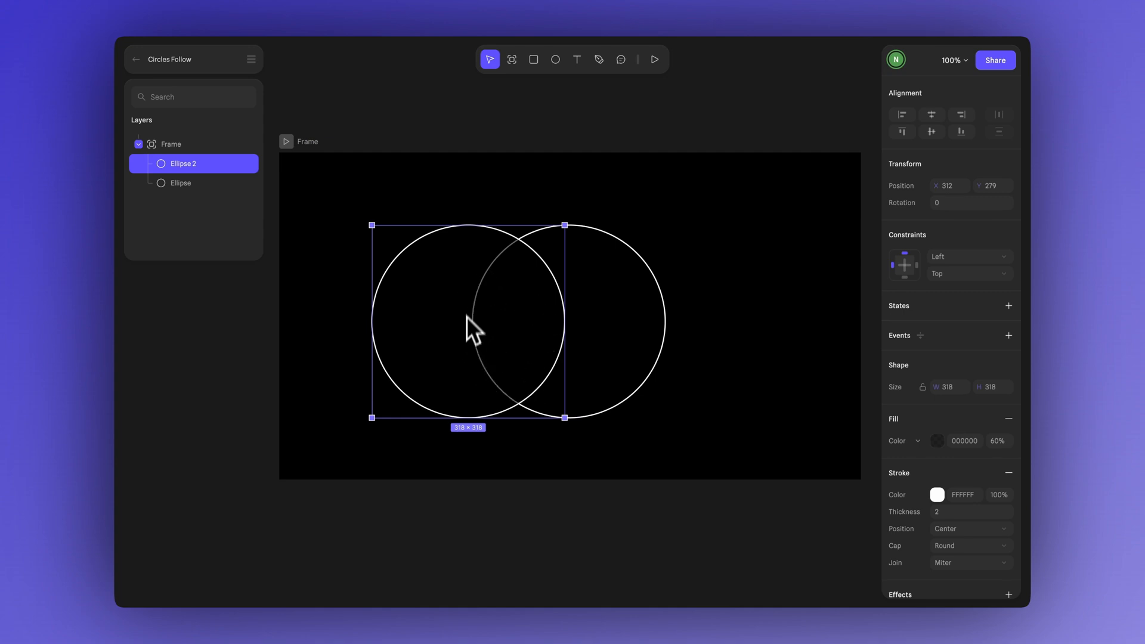
mouse_move(501, 369)
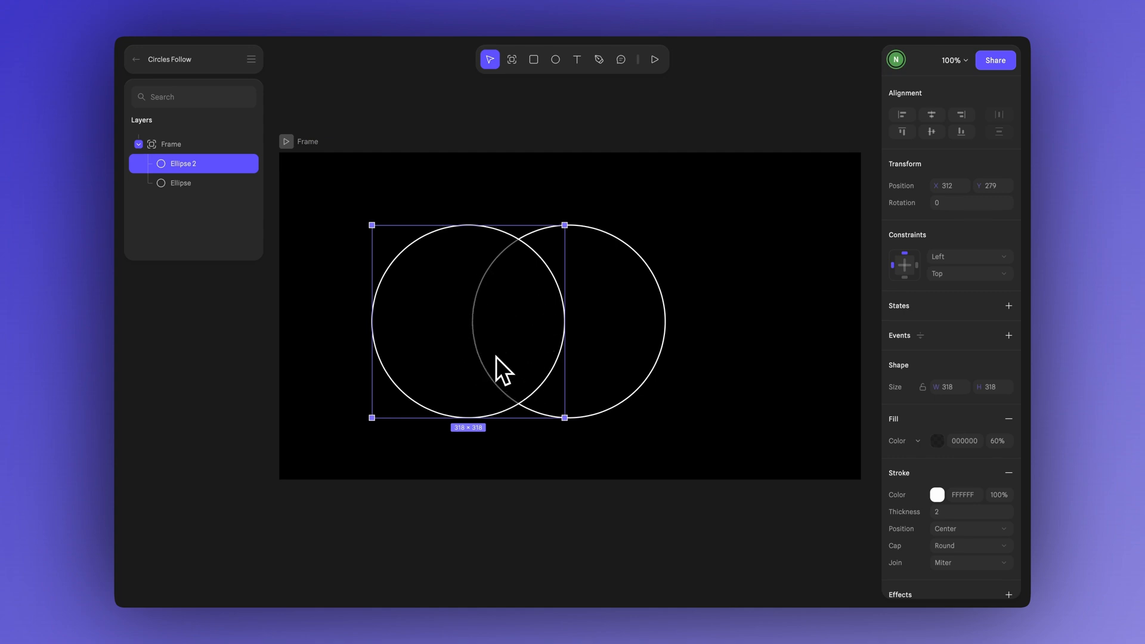
key("cmd+z")
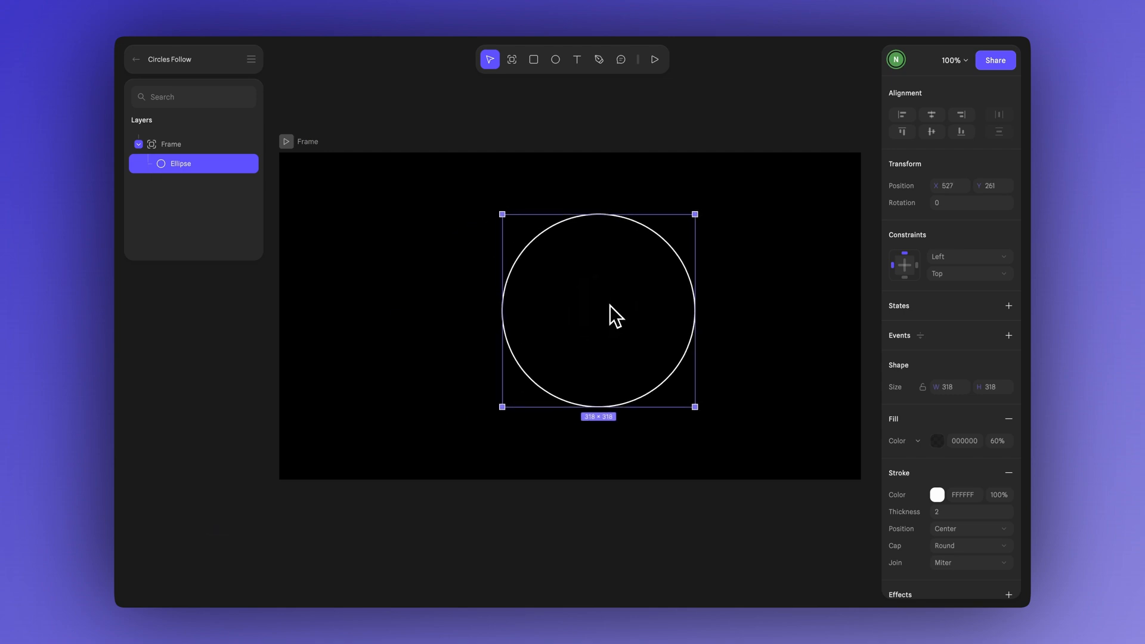
left_click_drag(598, 312, 682, 318)
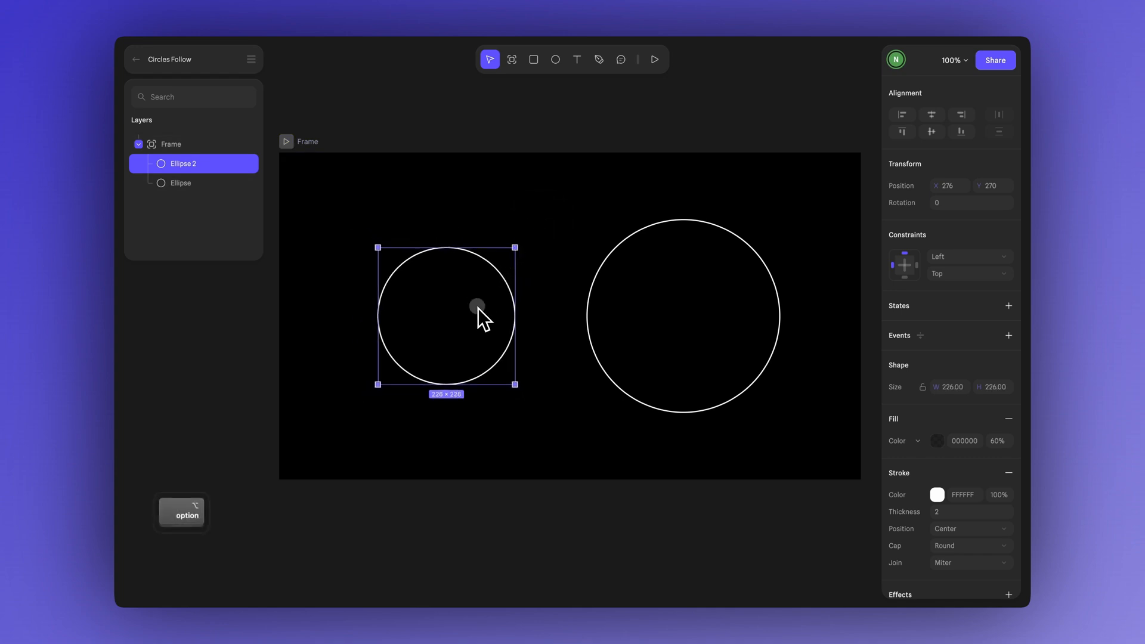
left_click_drag(478, 306, 693, 306)
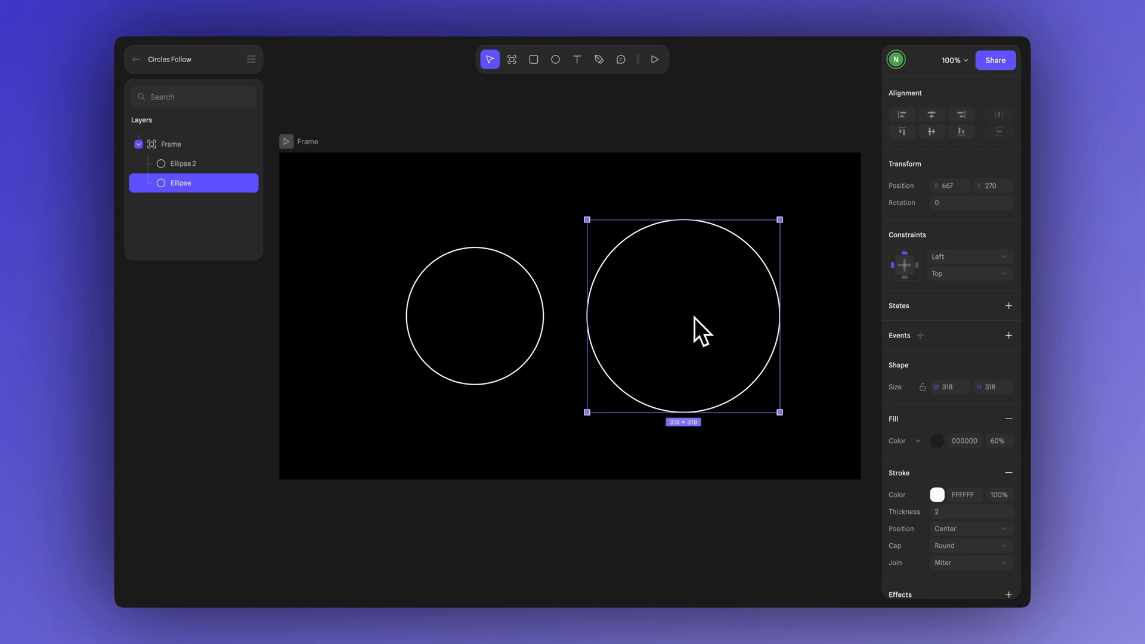
mouse_move(721, 338)
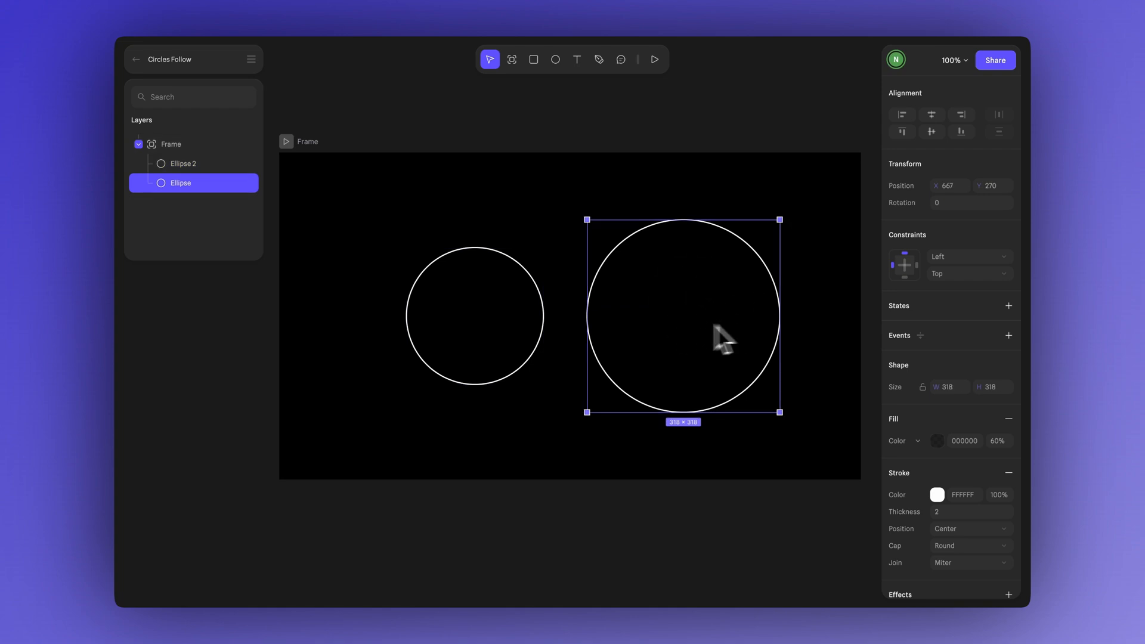
mouse_move(691, 342)
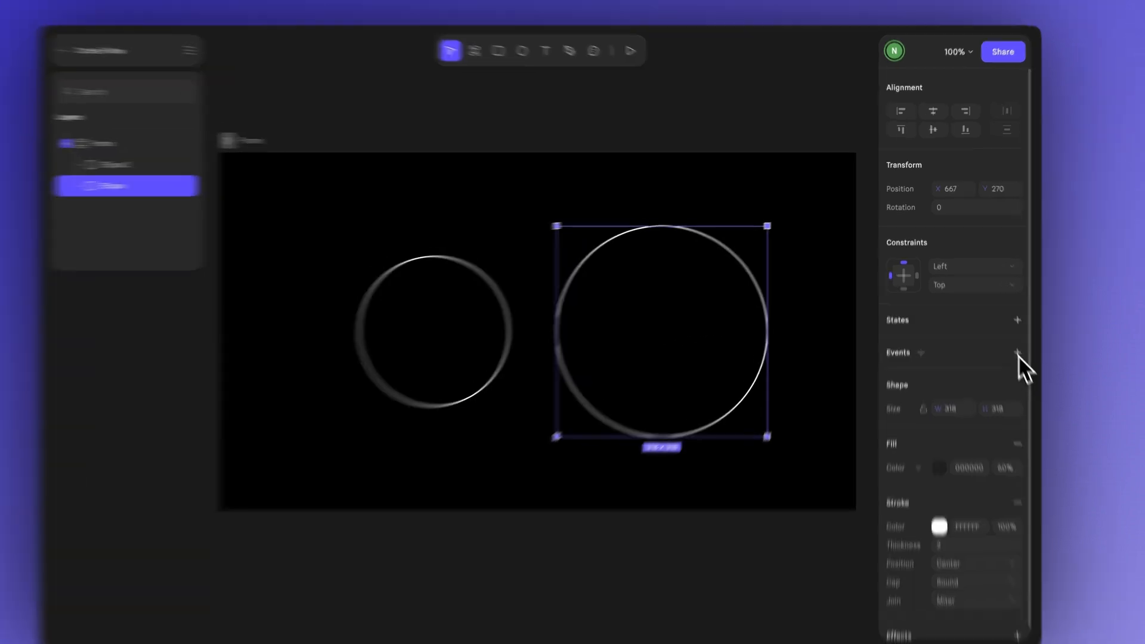
Add a Follow event to the large circle, targeting the cursor
left_click(1016, 352)
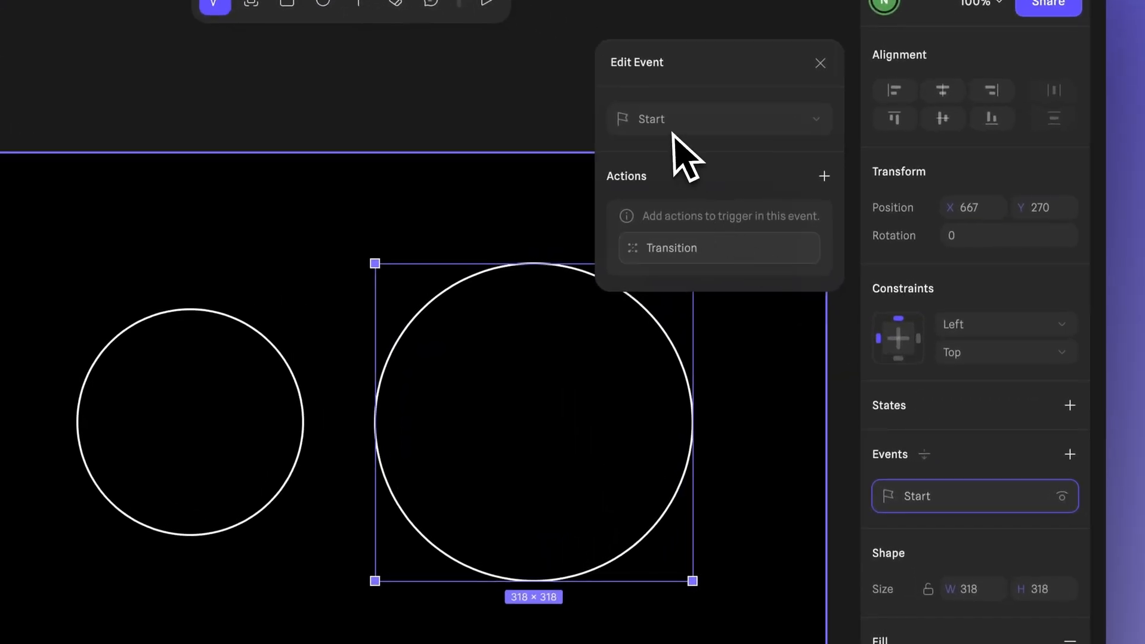
left_click(718, 119)
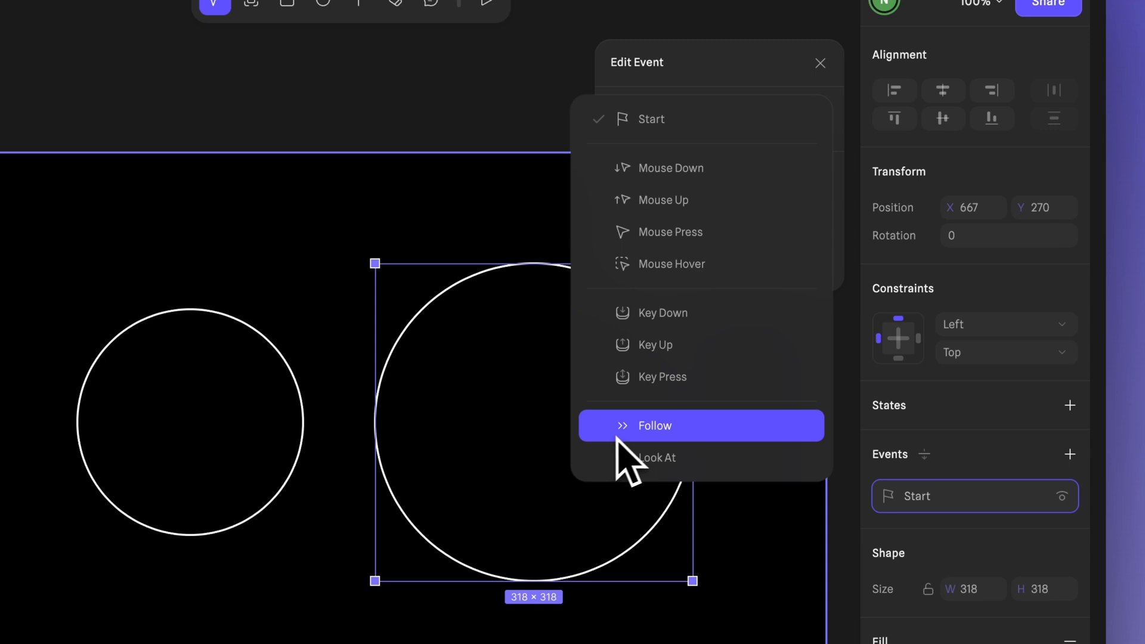
mouse_move(643, 468)
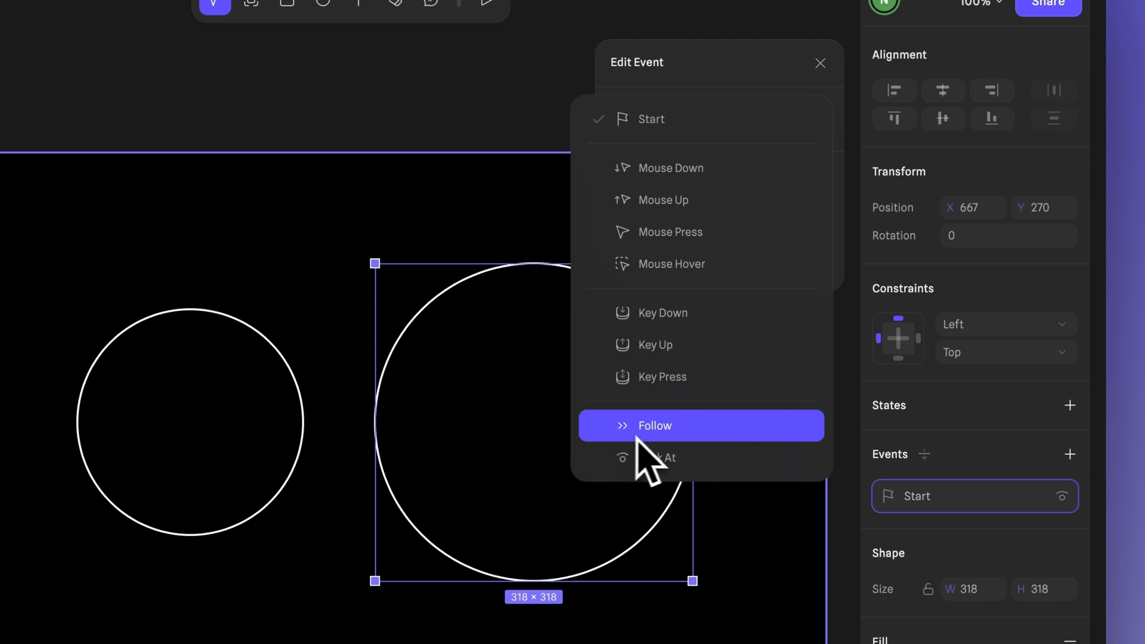
mouse_move(660, 464)
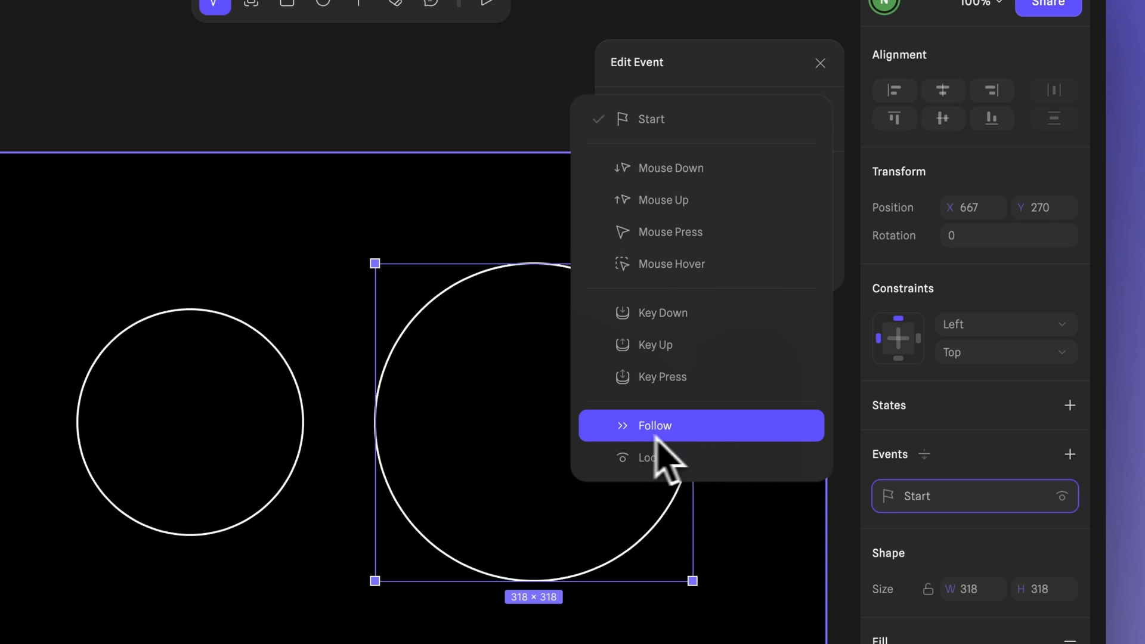
left_click(655, 426)
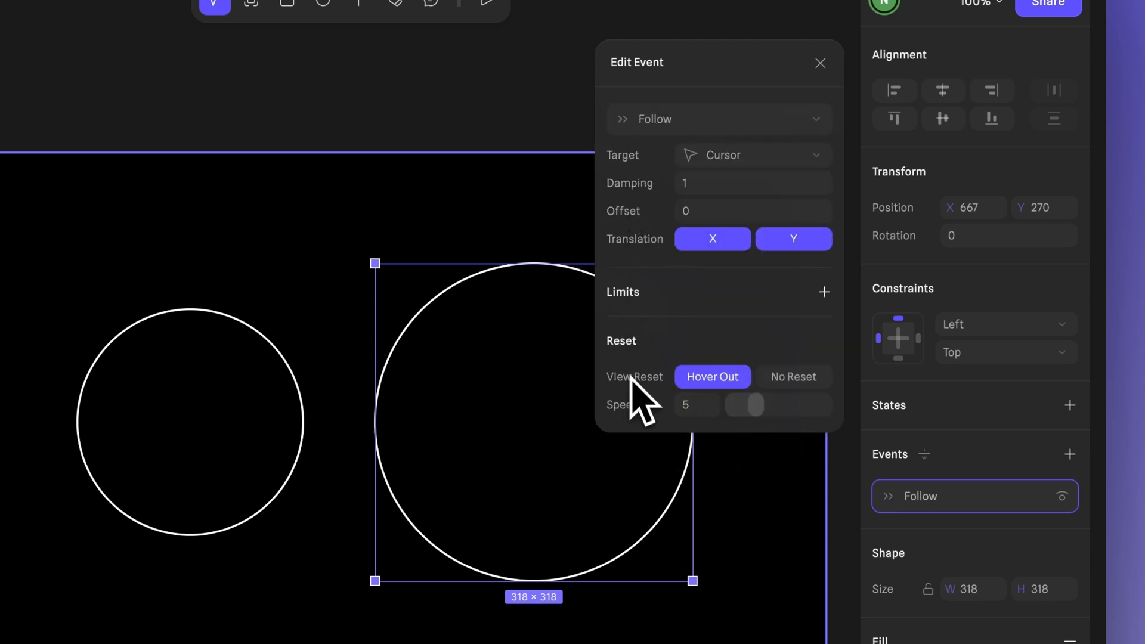
mouse_move(646, 211)
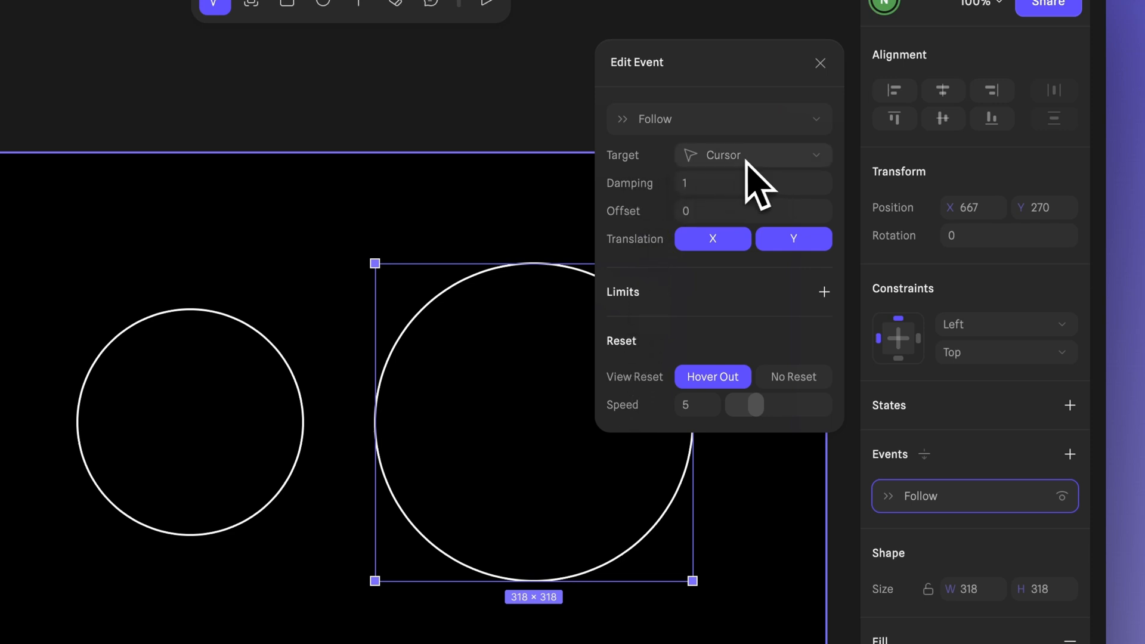
mouse_move(650, 212)
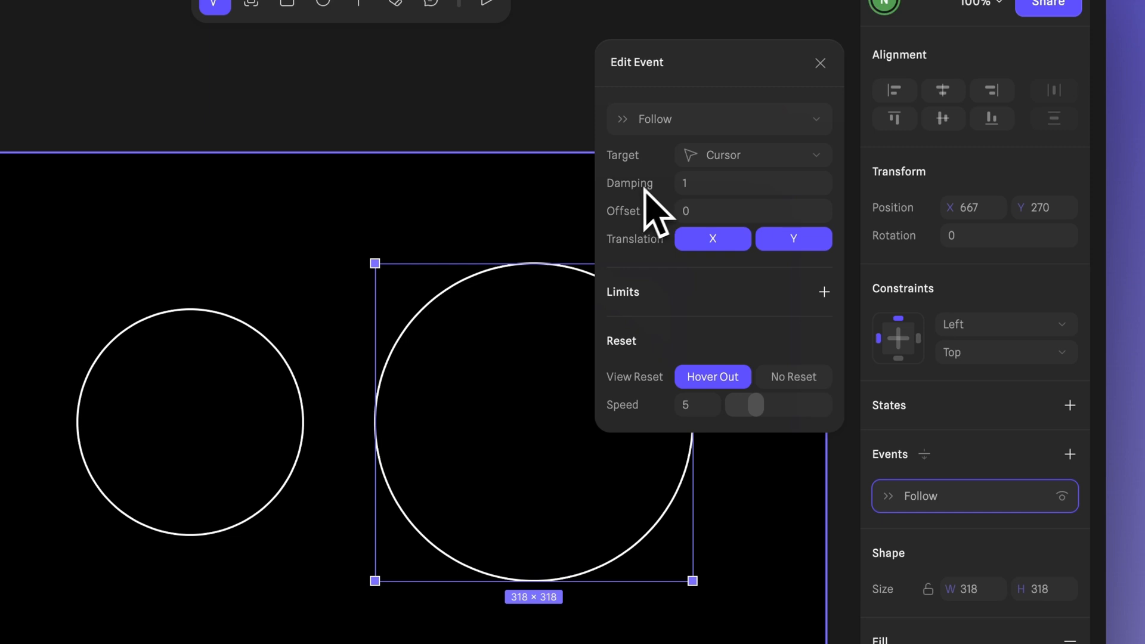
mouse_move(640, 263)
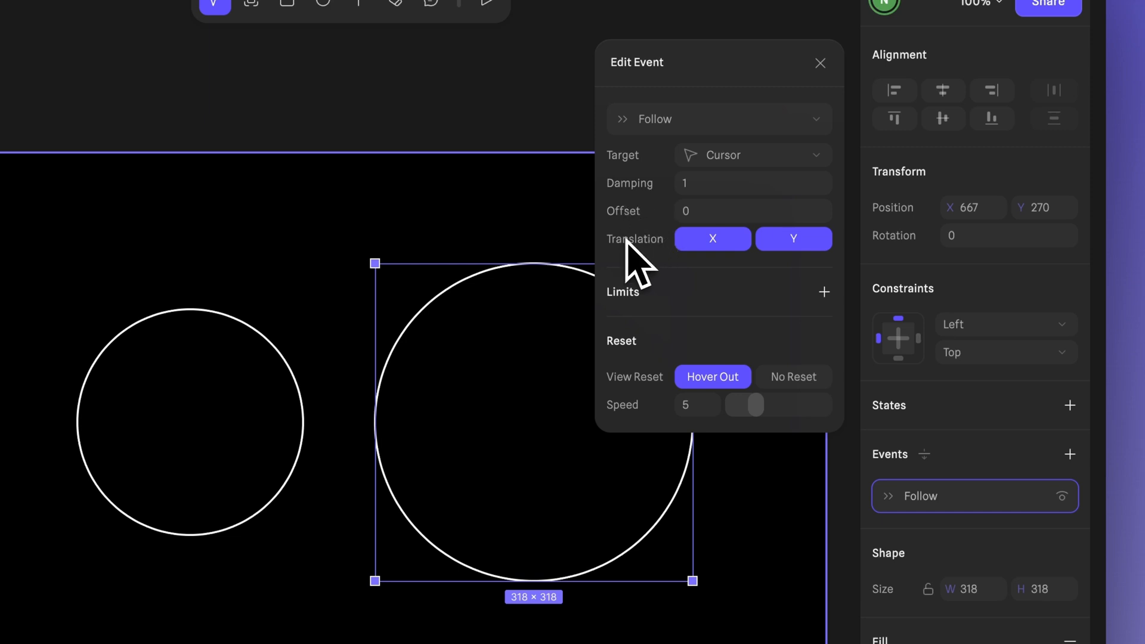
mouse_move(664, 329)
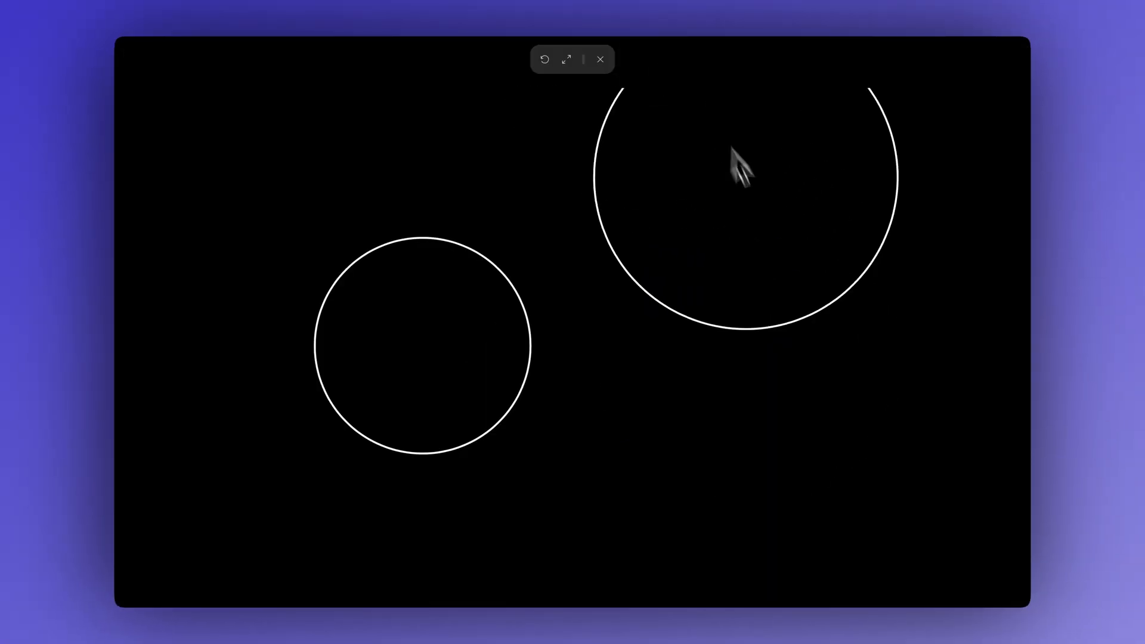
left_click_drag(743, 166, 793, 397)
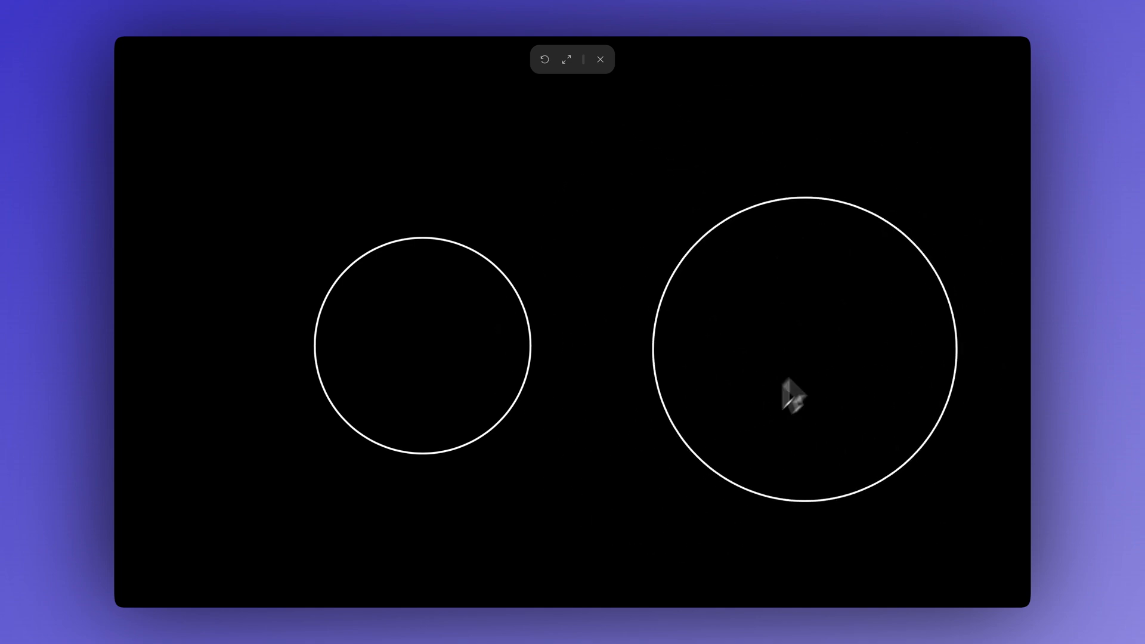
left_click_drag(792, 394, 350, 245)
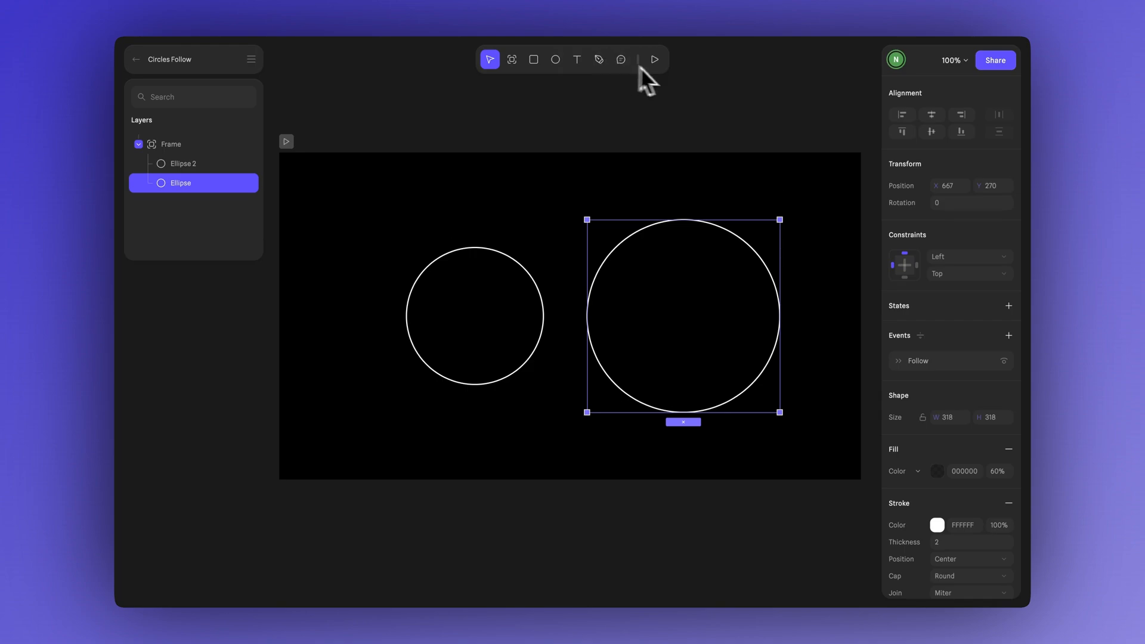
Give Ellipse 2 a Follow event targeting the larger Ellipse
left_click(474, 315)
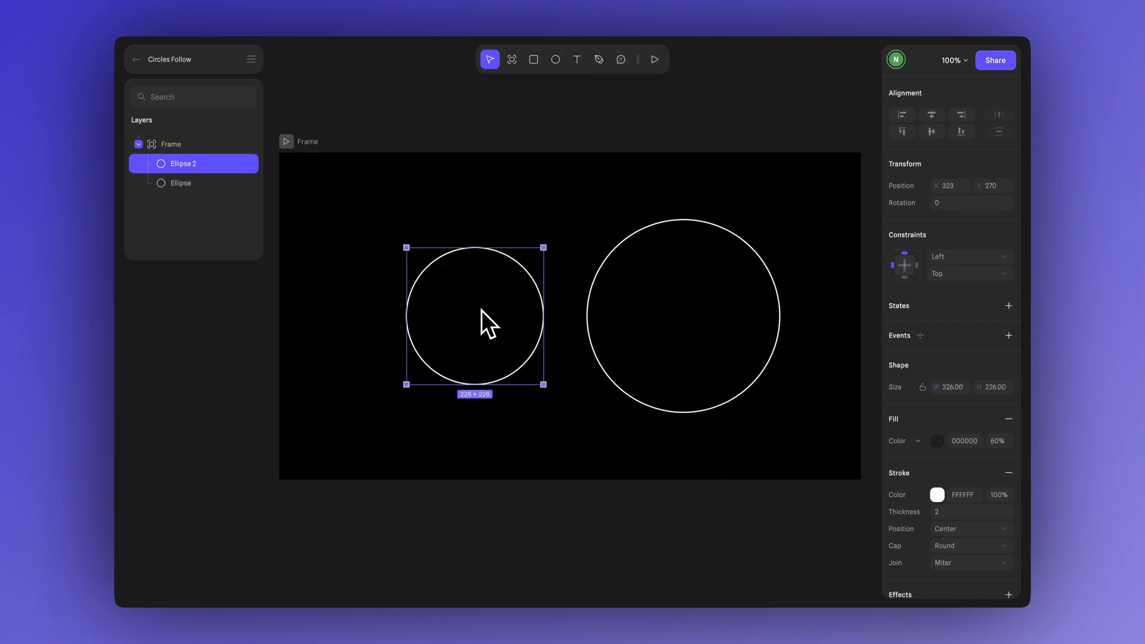
left_click(1008, 335)
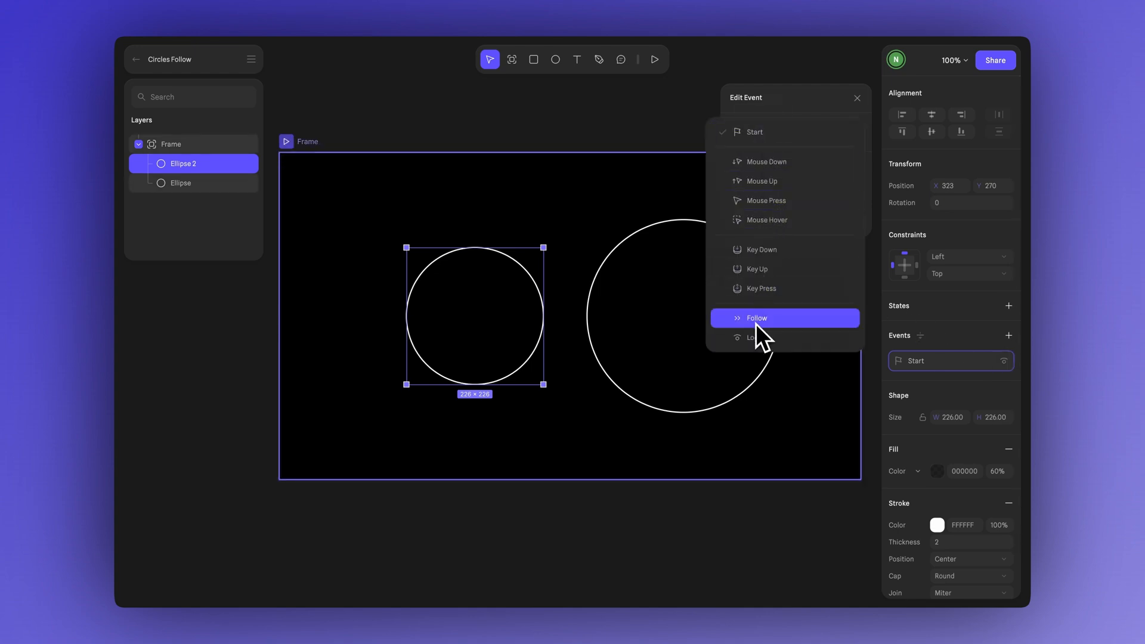
left_click(756, 318)
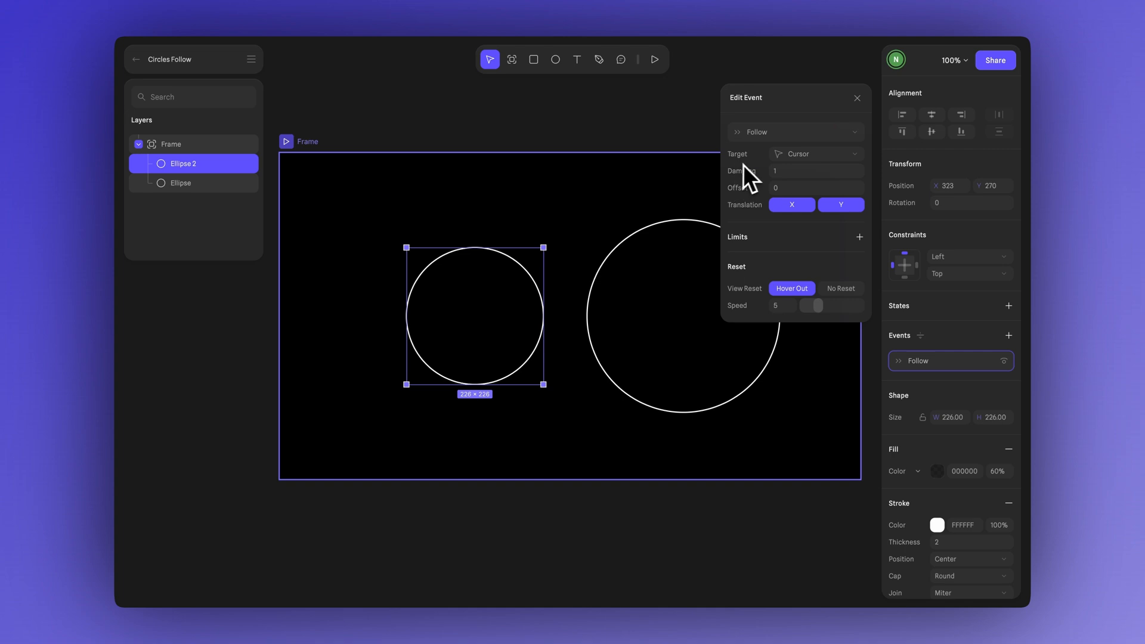
left_click(815, 153)
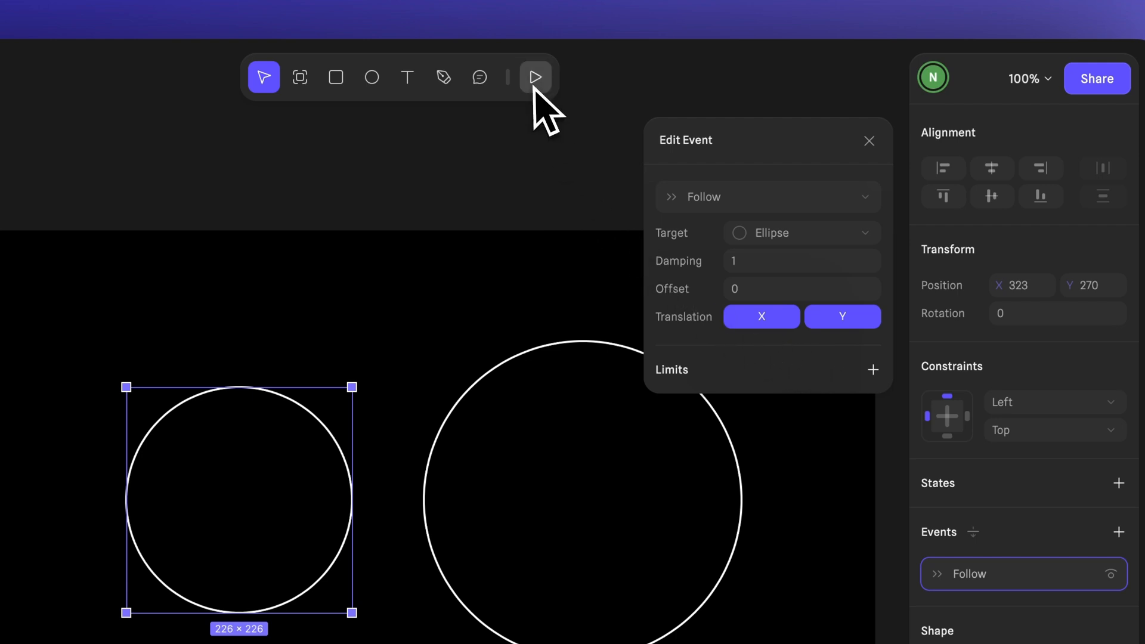
Set the smaller circle's Follow damping to 30 and preview the trailing effect
left_click(534, 77)
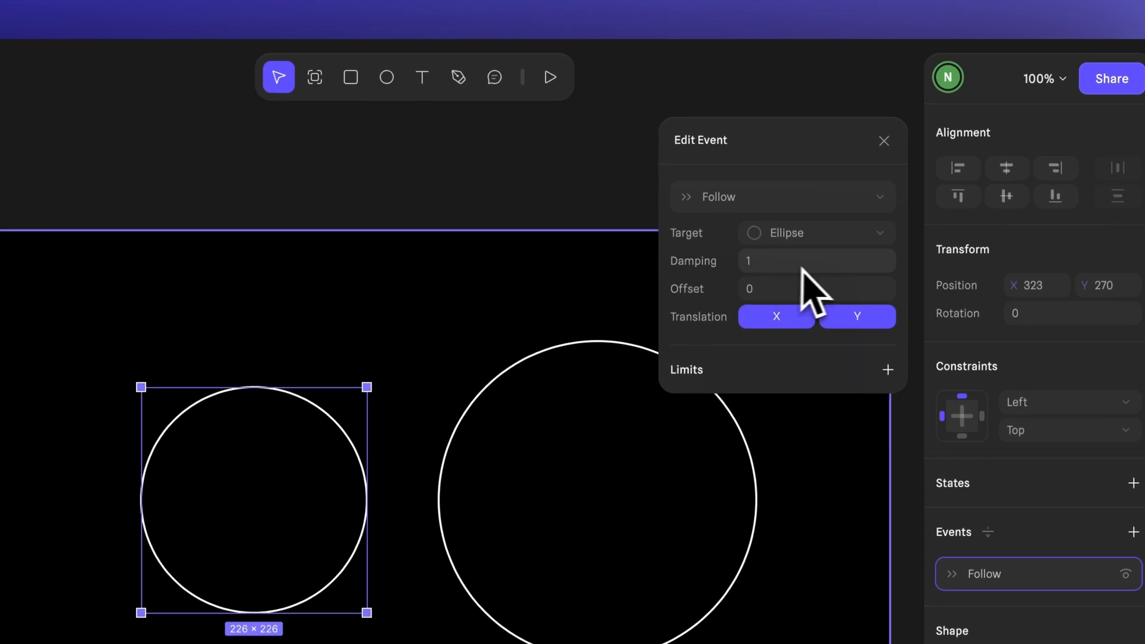
left_click(817, 261)
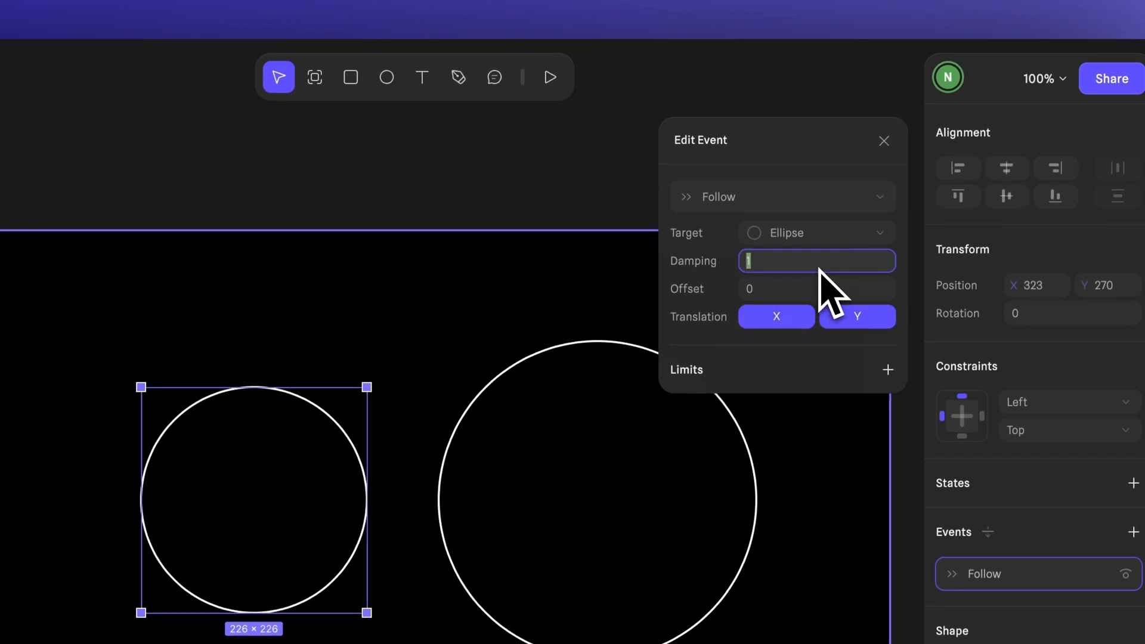
type("30")
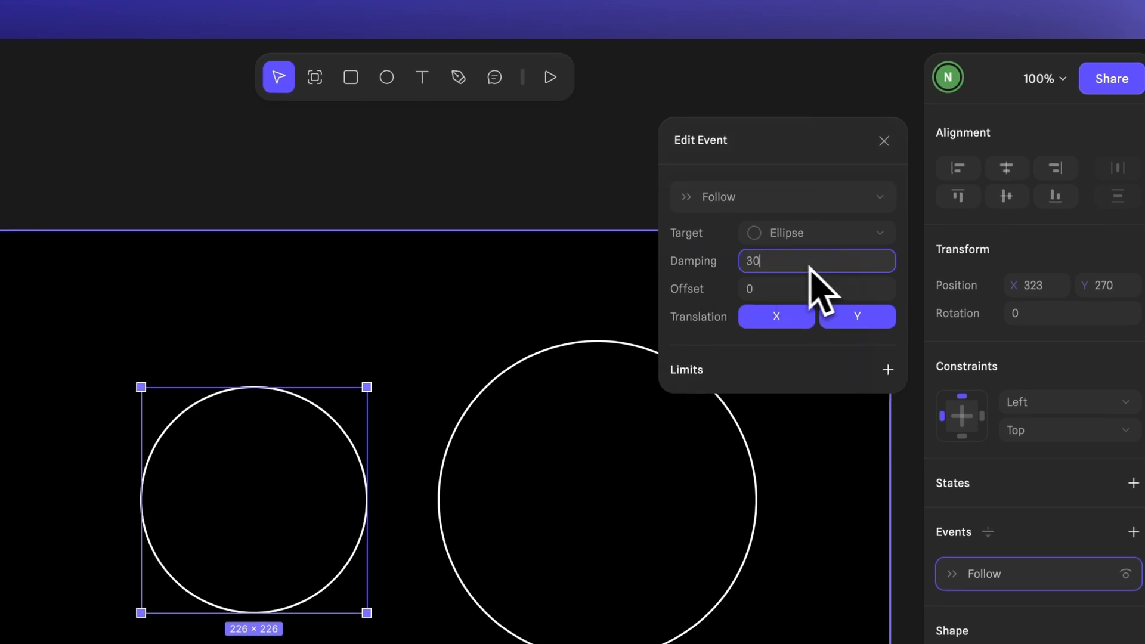
left_click(549, 76)
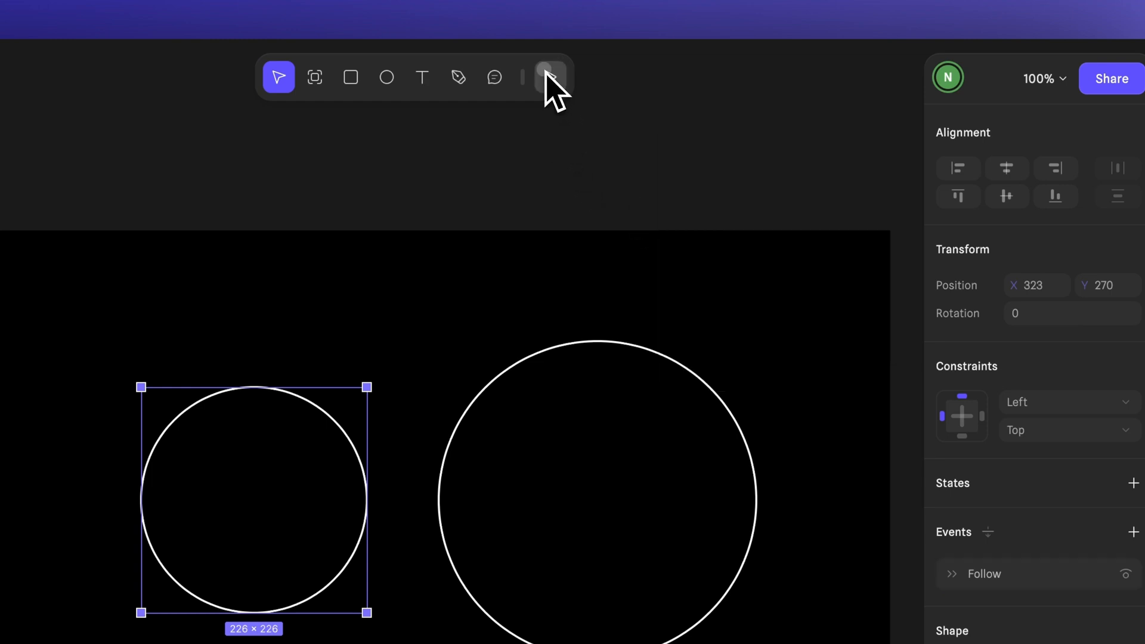
left_click(550, 77)
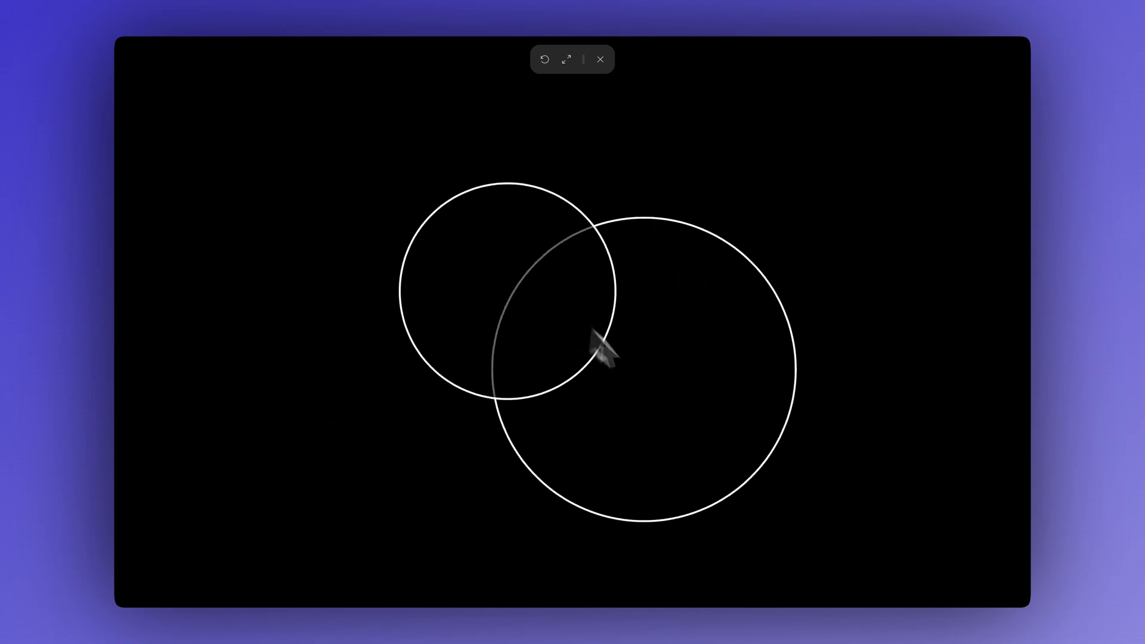
left_click(600, 59)
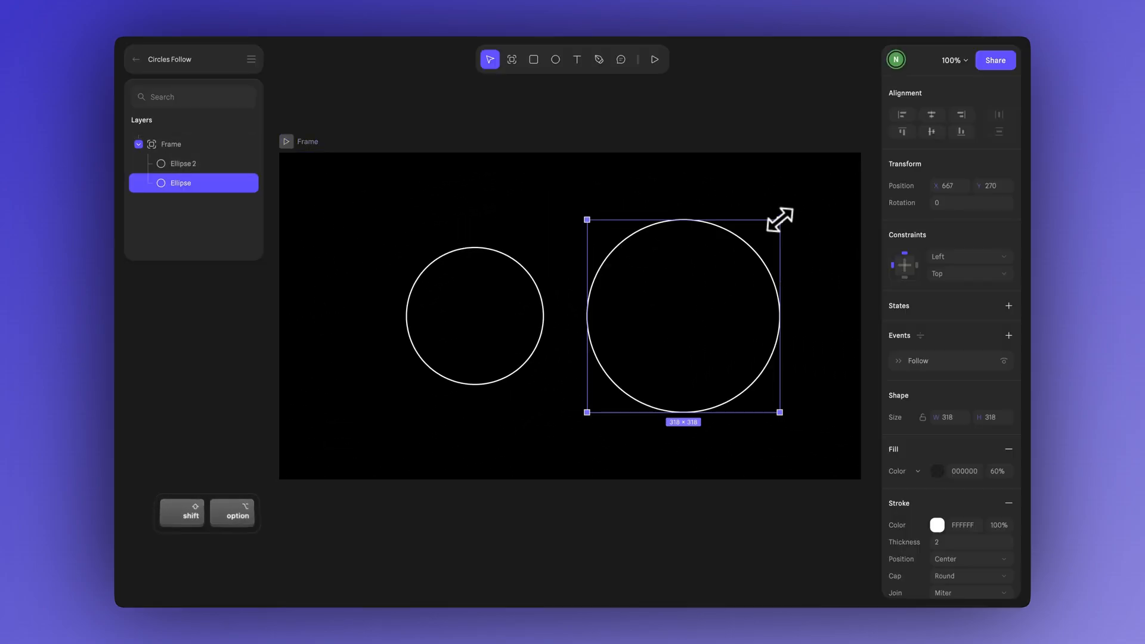
Resize and duplicate the circles into a row of four, down to 148 and 92 px
left_click_drag(779, 412, 809, 394)
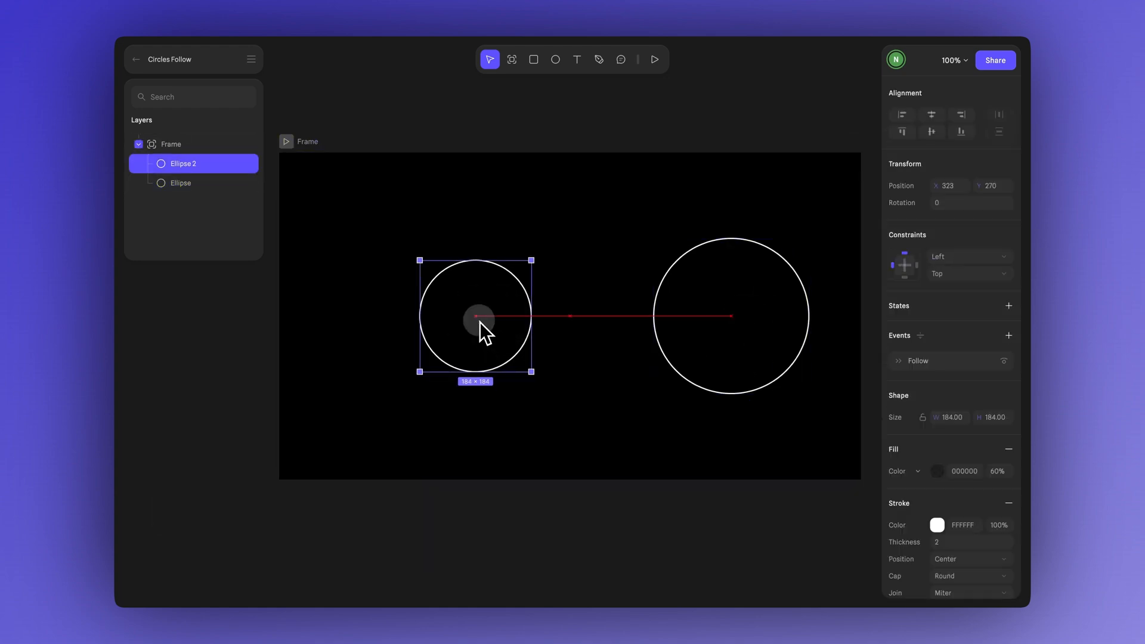
left_click_drag(474, 316, 572, 317)
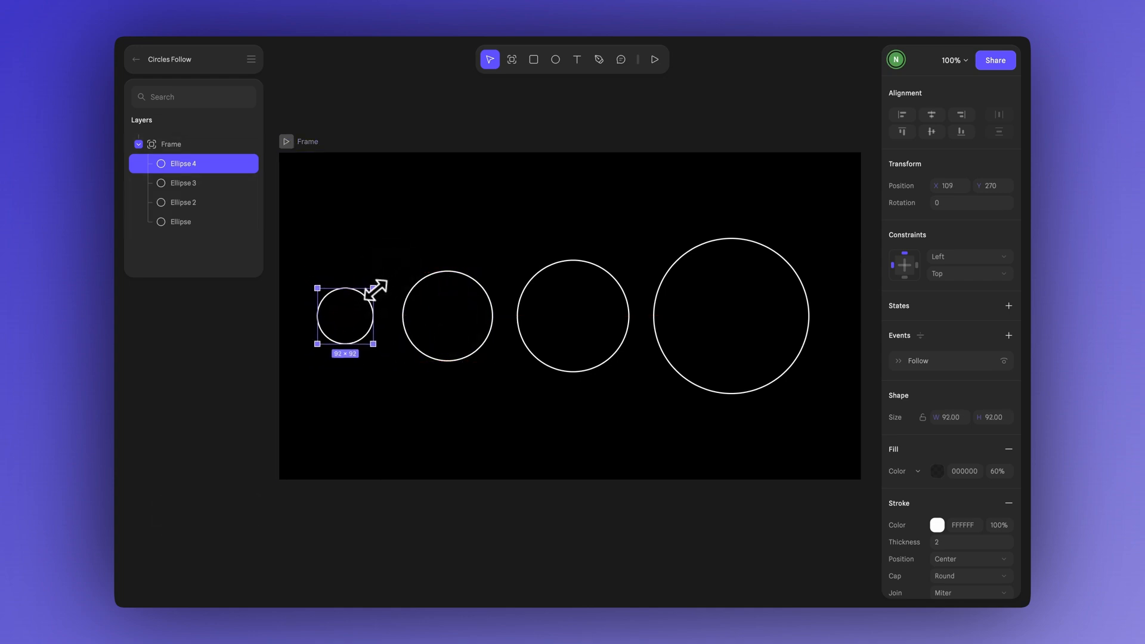
mouse_move(348, 329)
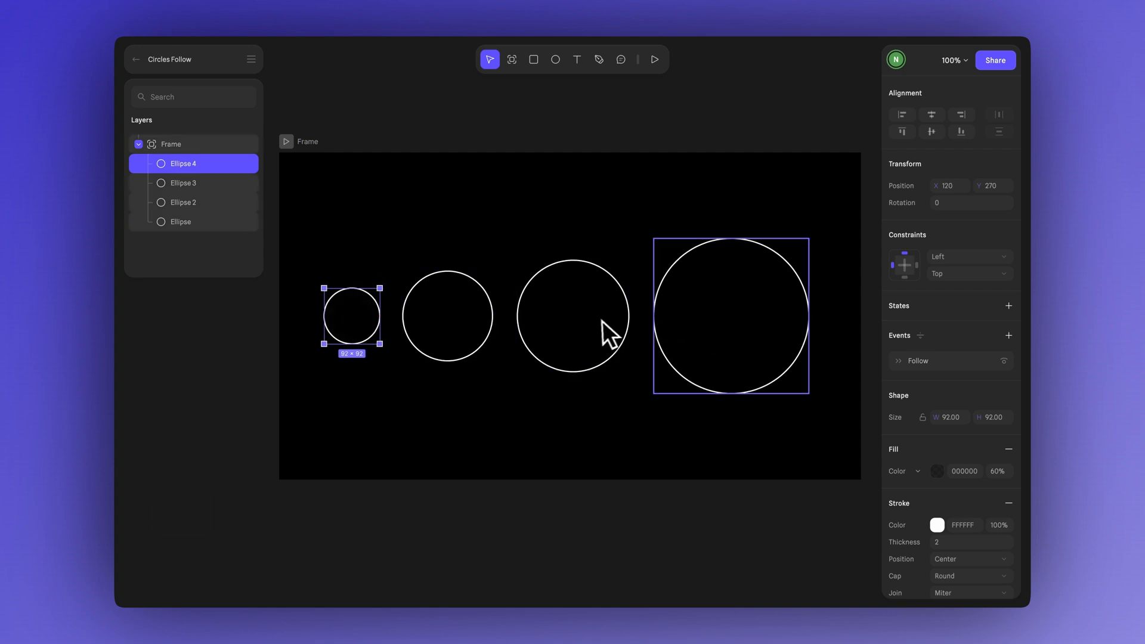
left_click(446, 315)
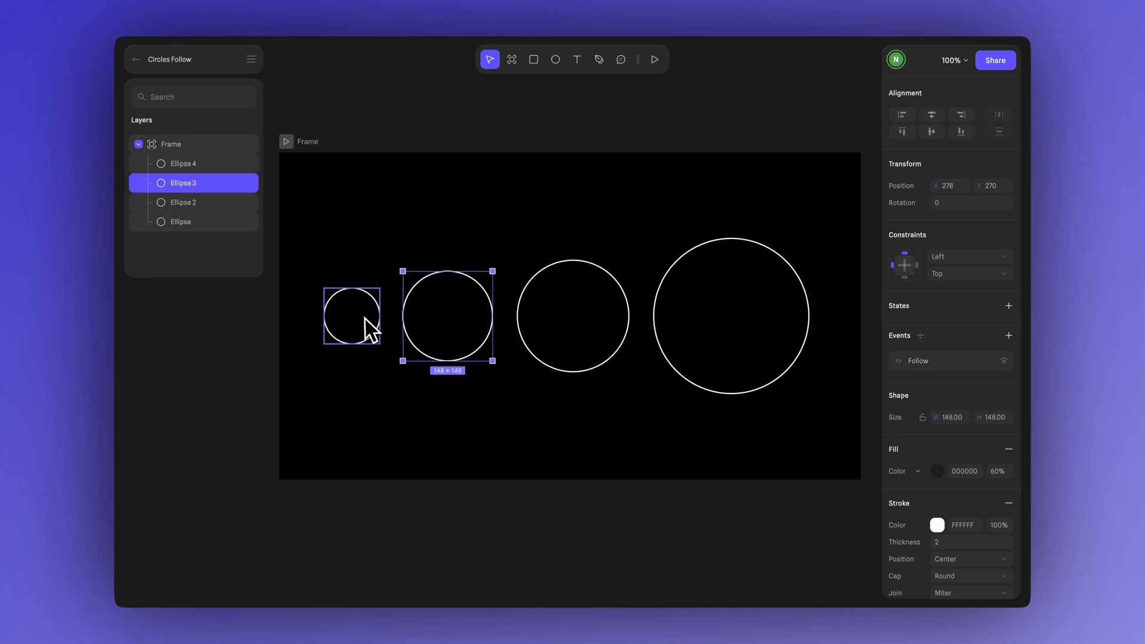
mouse_move(909, 376)
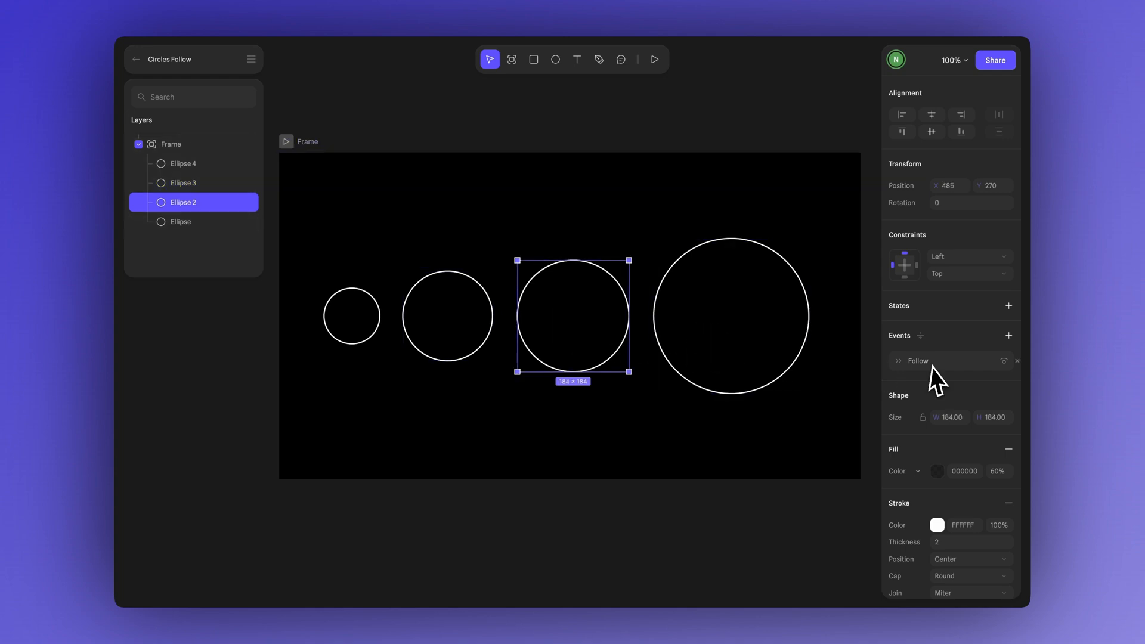
Make Ellipse 3 follow Ellipse 2 with damping 20, and Ellipse 4 follow Ellipse 3
left_click(915, 360)
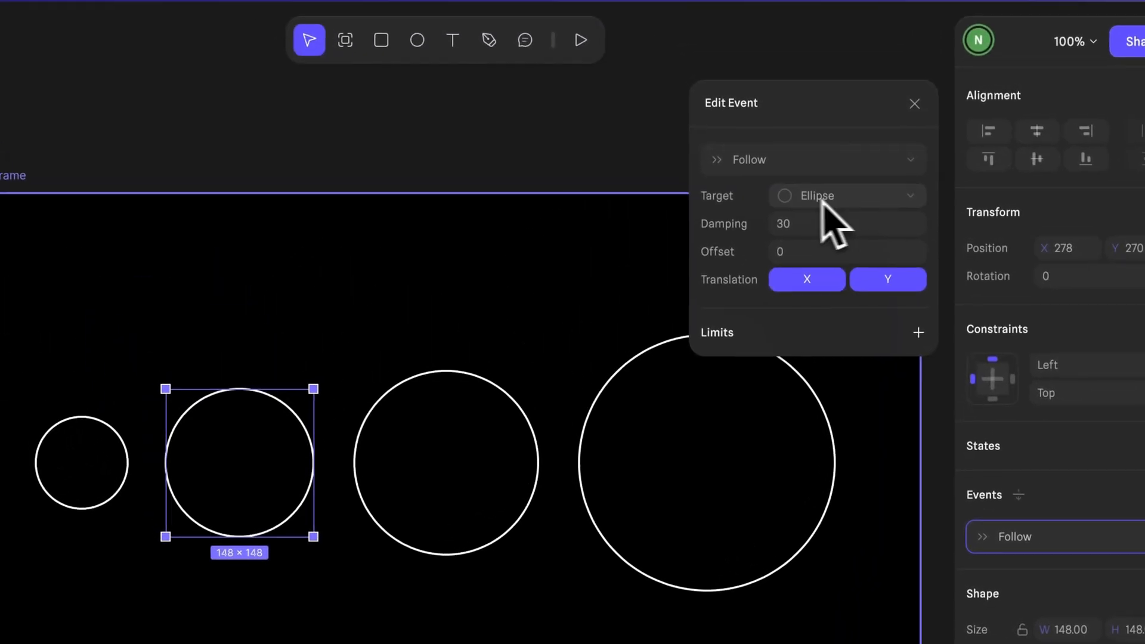
left_click(847, 195)
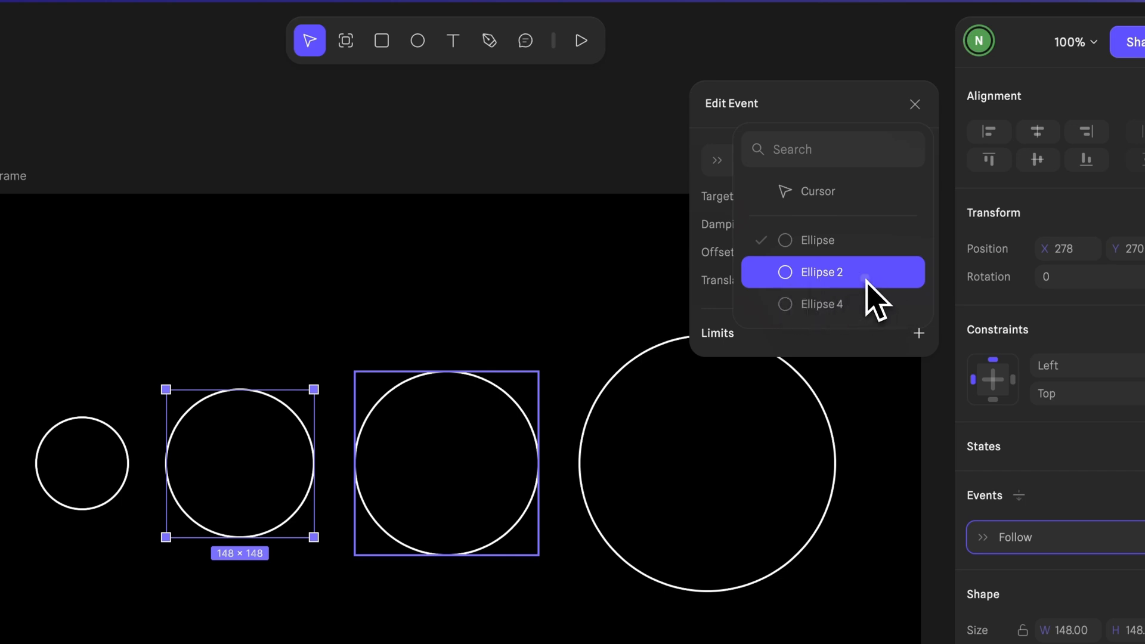
left_click(819, 272)
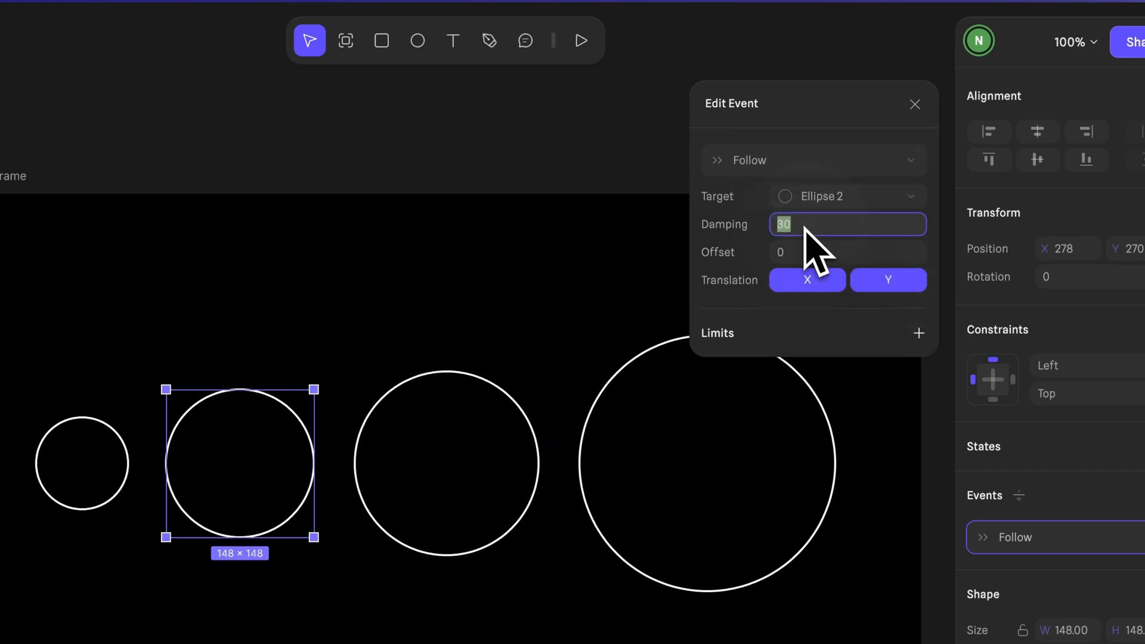
type("20")
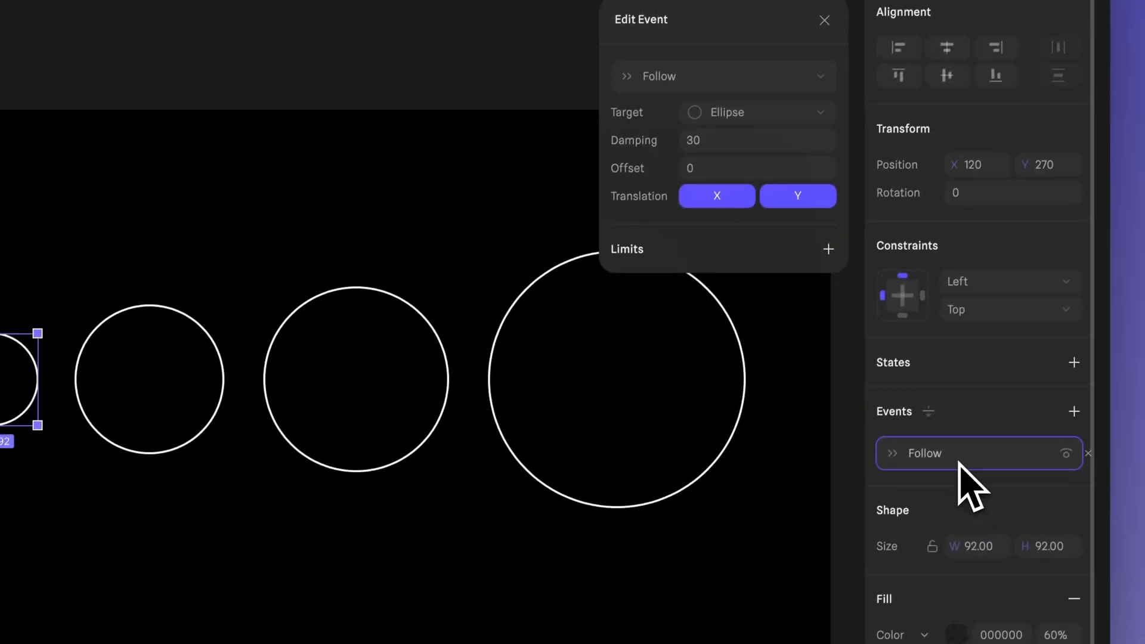
left_click(755, 112)
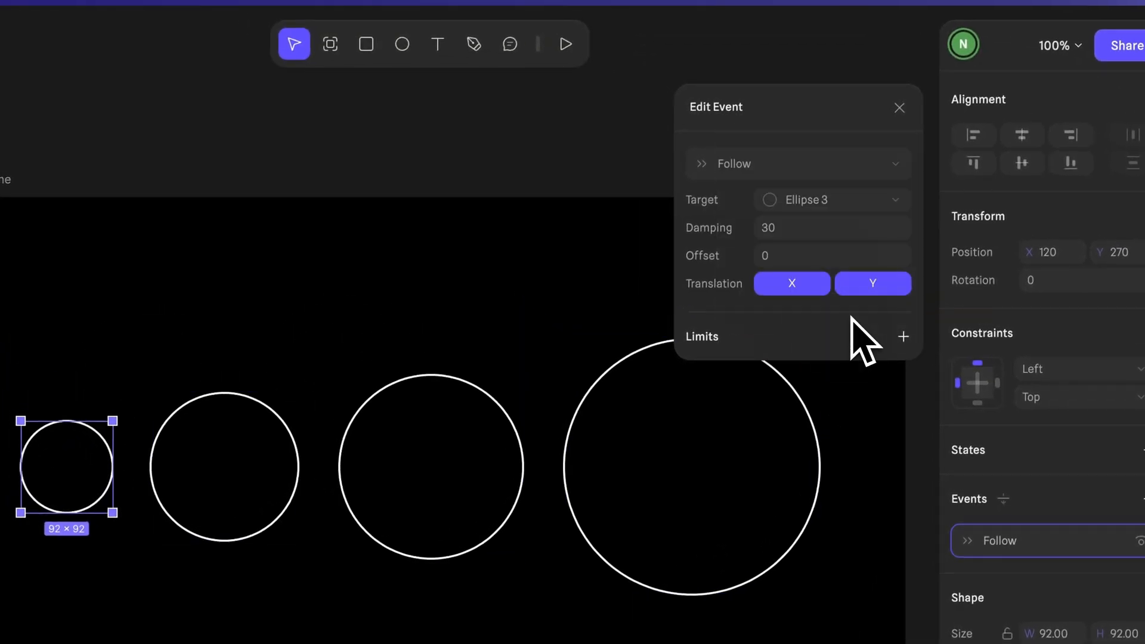
left_click(832, 228)
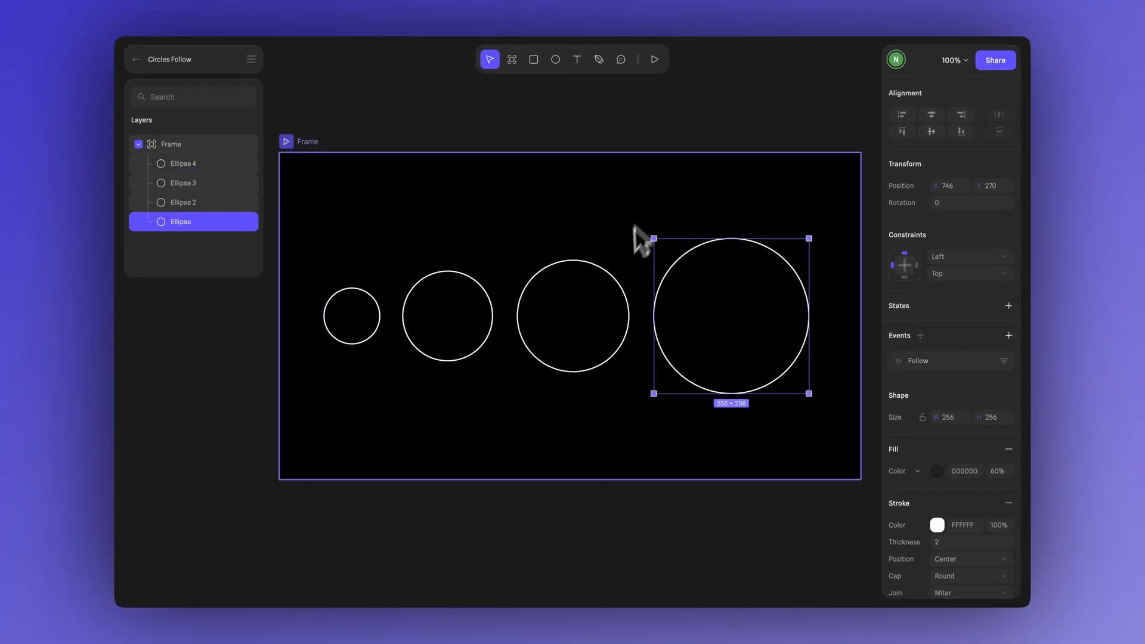
left_click(654, 59)
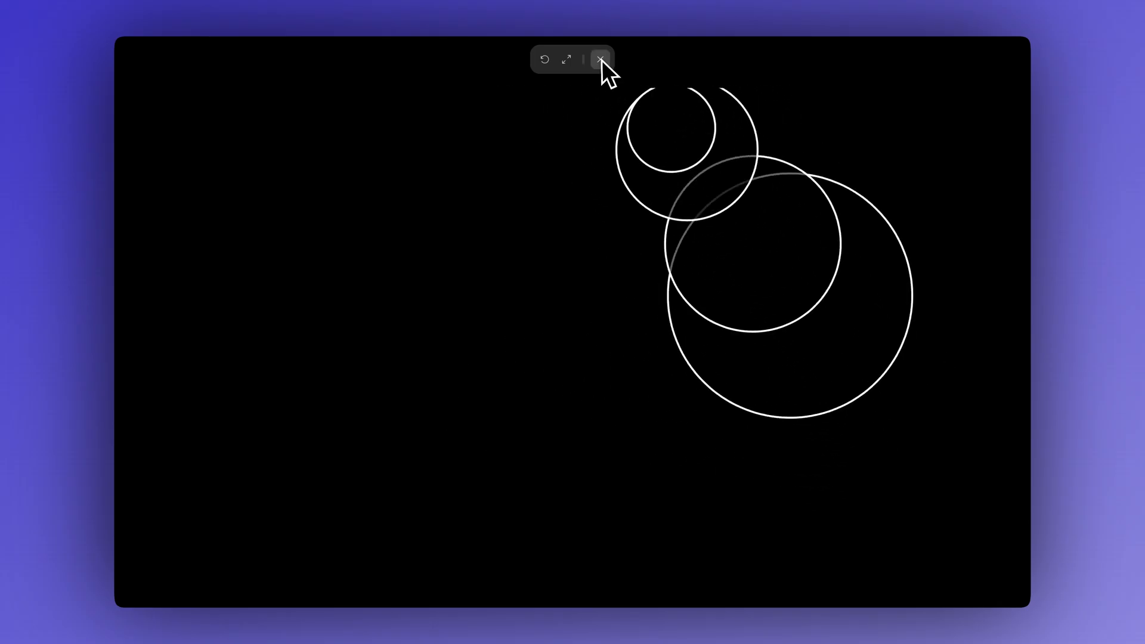
left_click(600, 59)
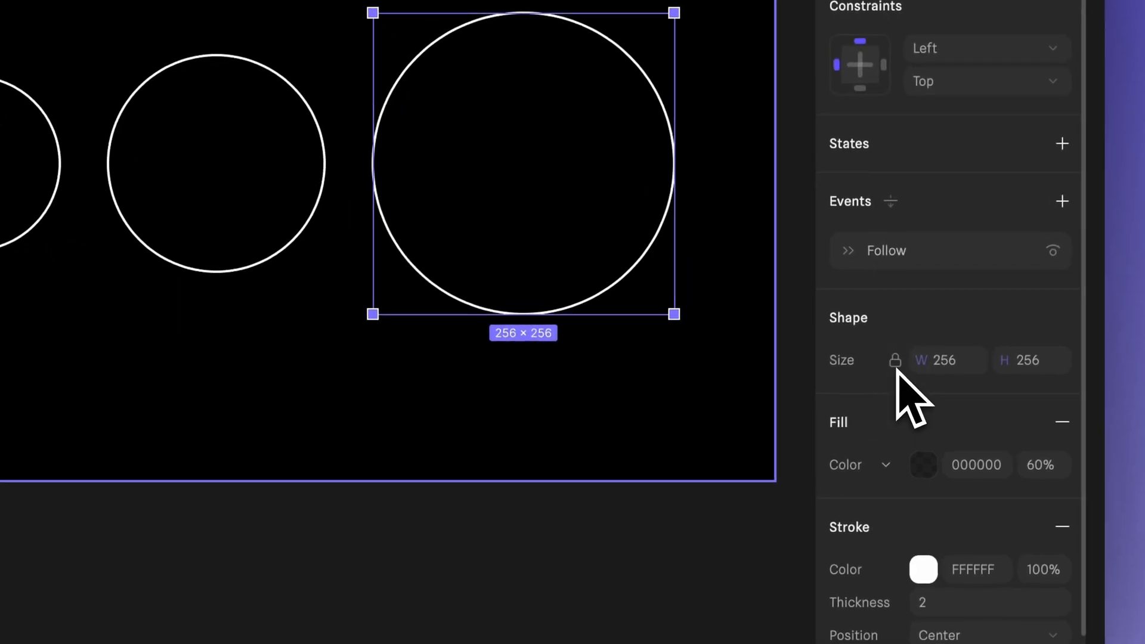
Resize the two largest ellipses to widths 140 and 90 for a diagonal trail
left_click(947, 359)
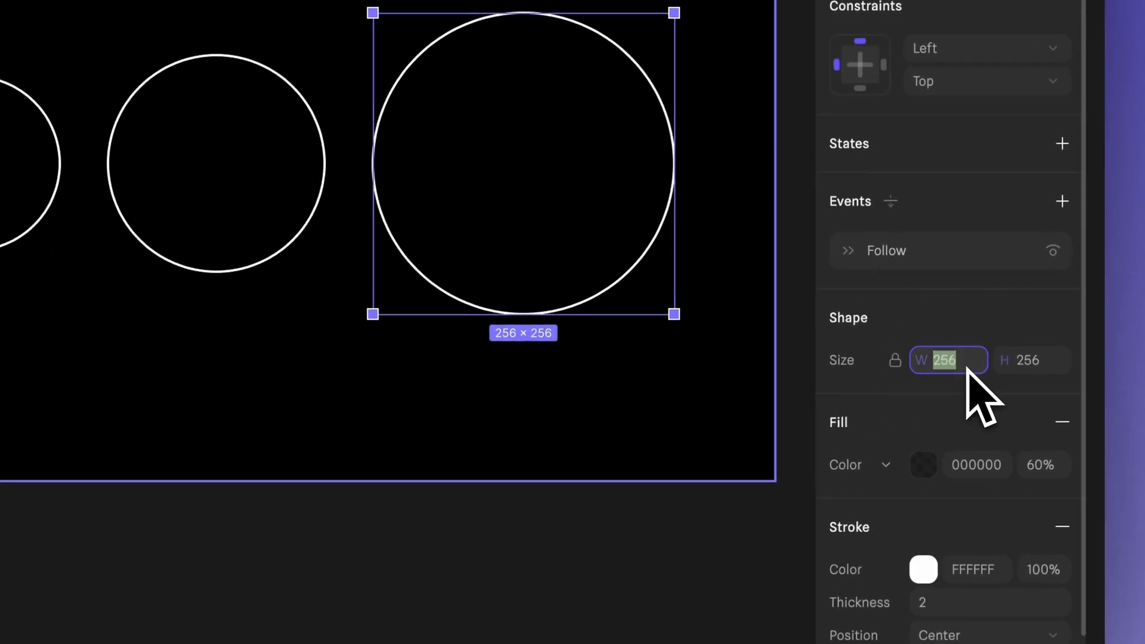
type("140")
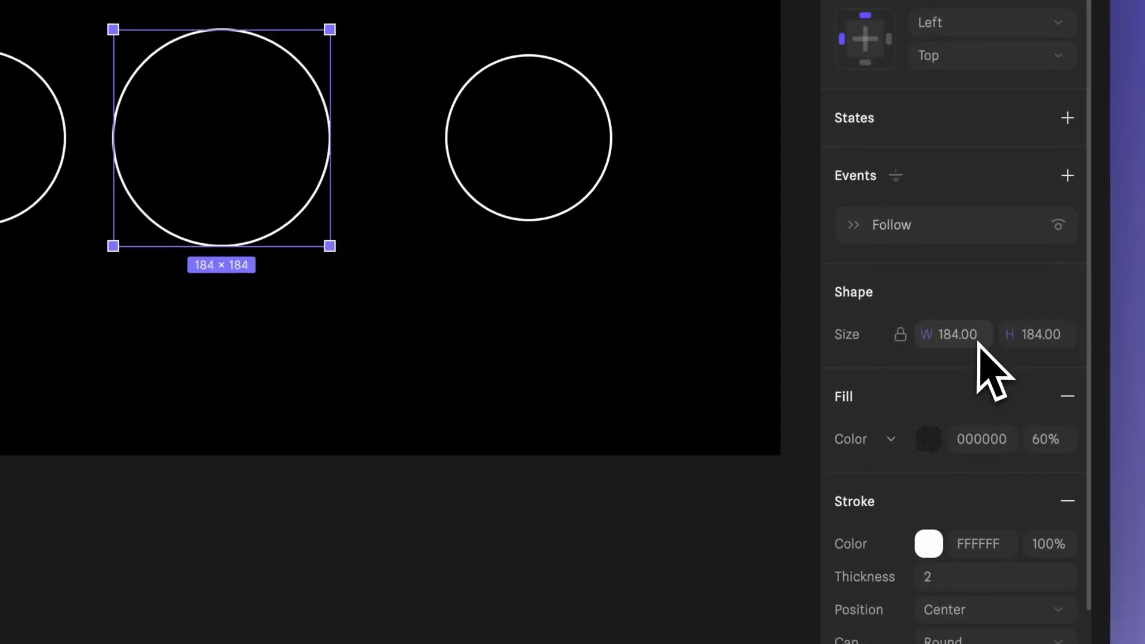
type("90")
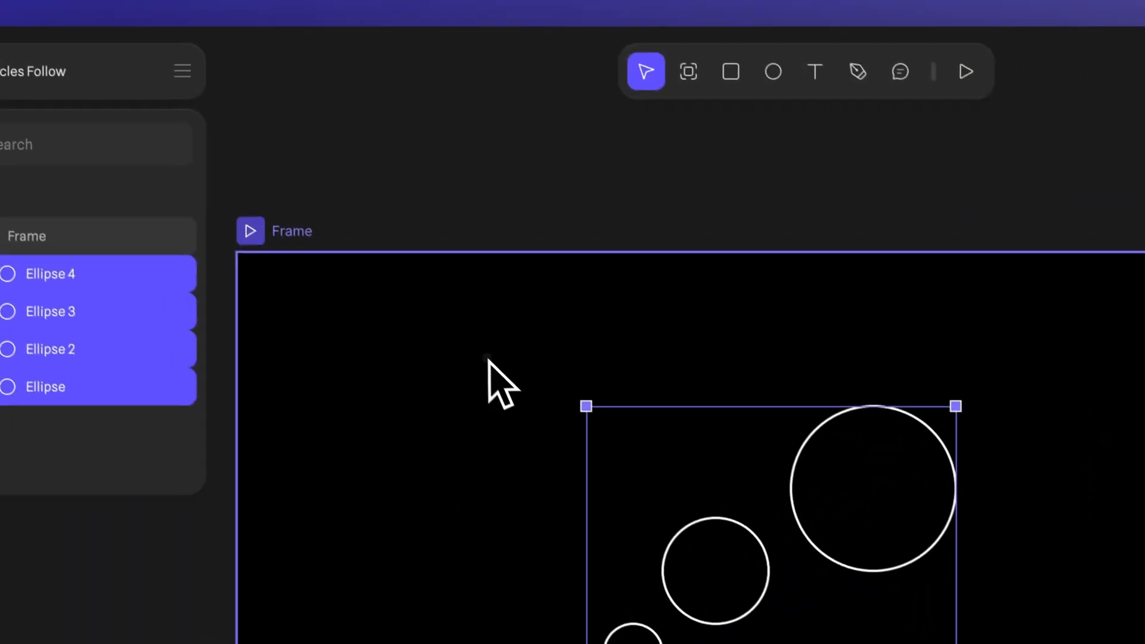
left_click(250, 231)
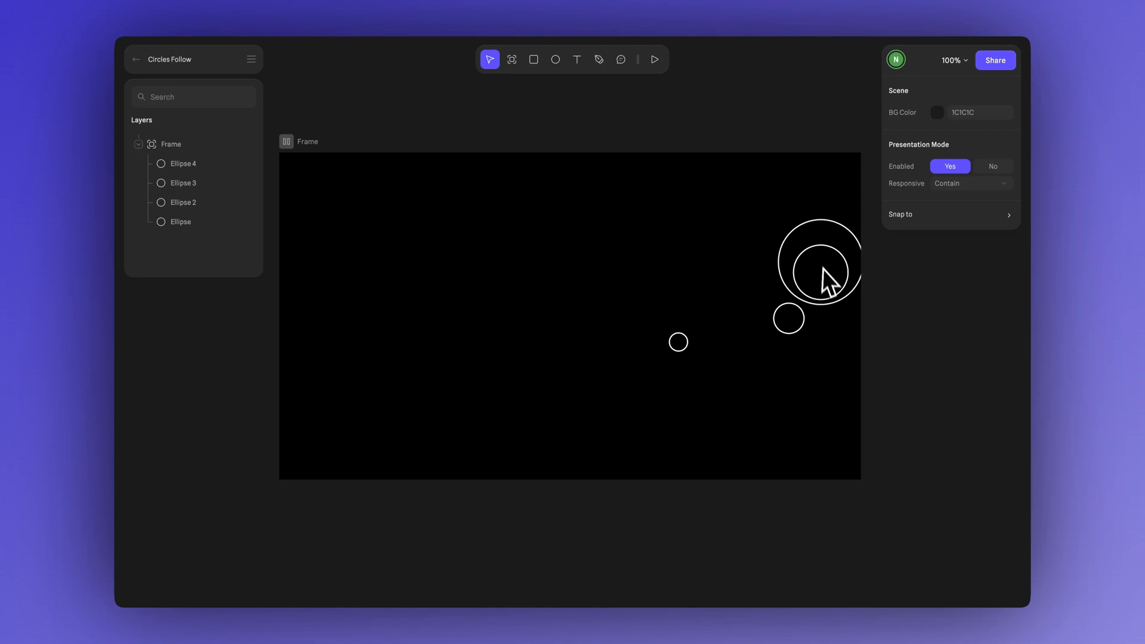
mouse_move(537, 325)
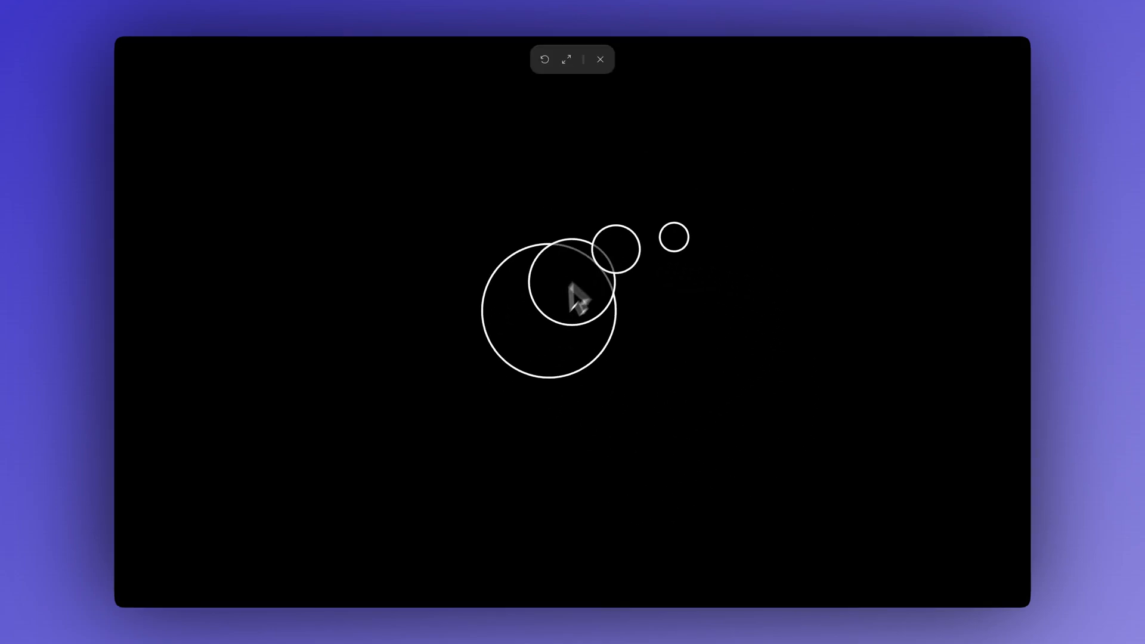
left_click_drag(576, 299, 266, 380)
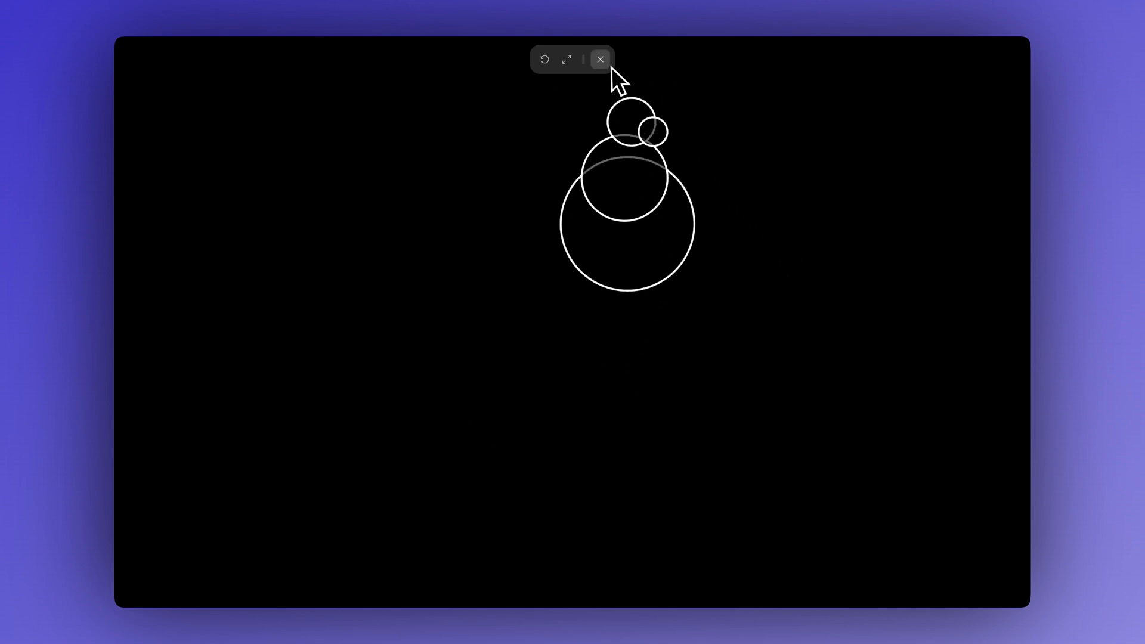
left_click(600, 59)
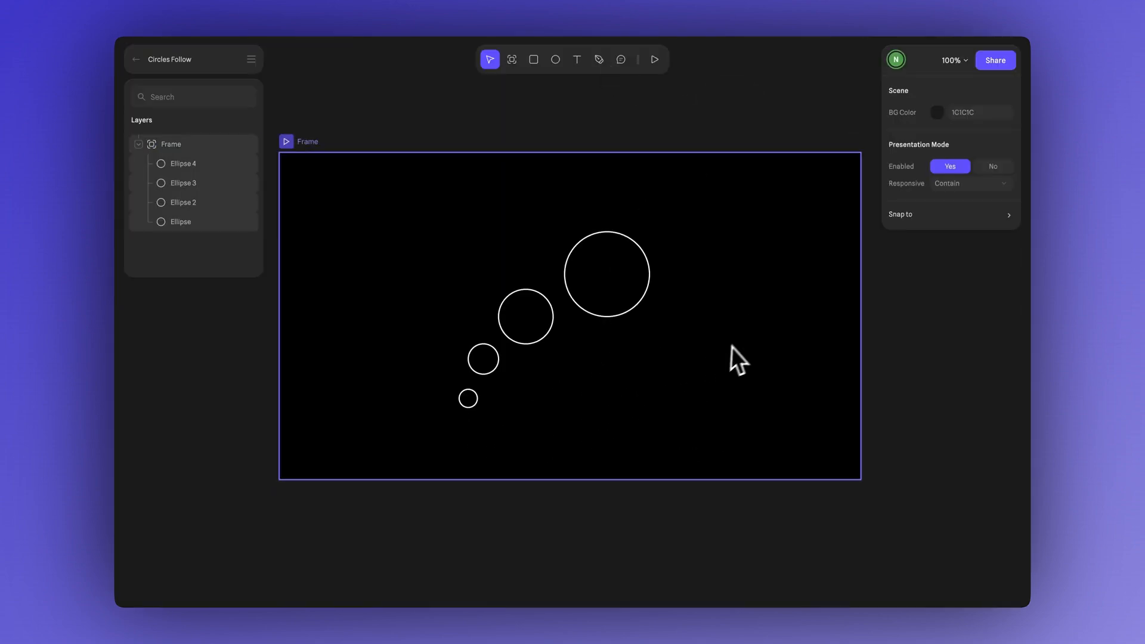
Set the Frame's embed export to no logo and no page scroll
left_click(170, 143)
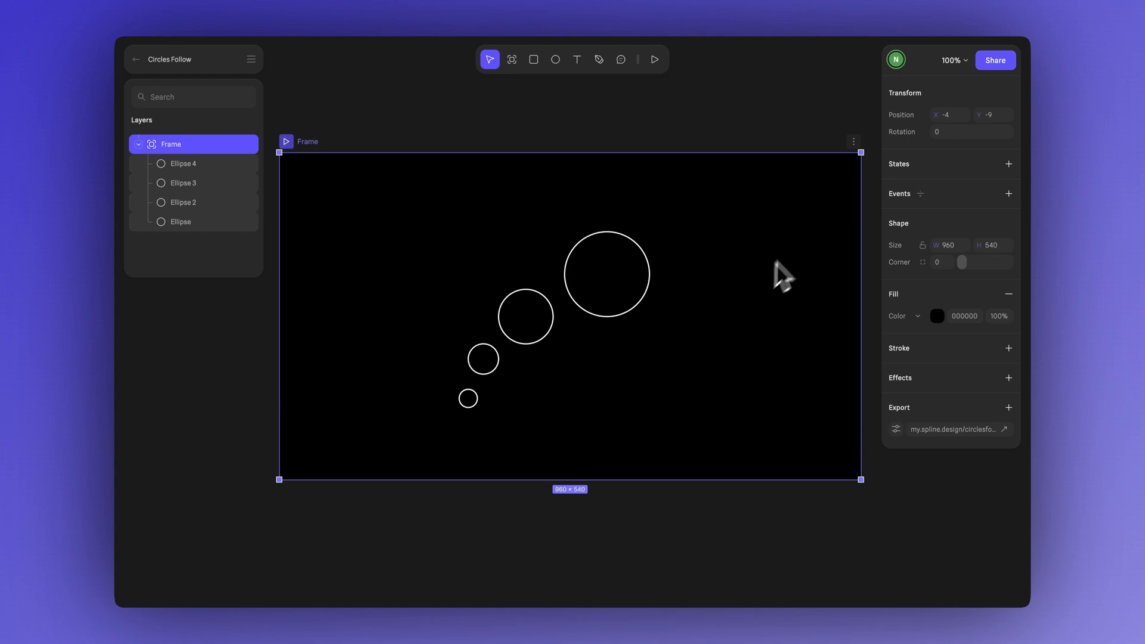
left_click(852, 140)
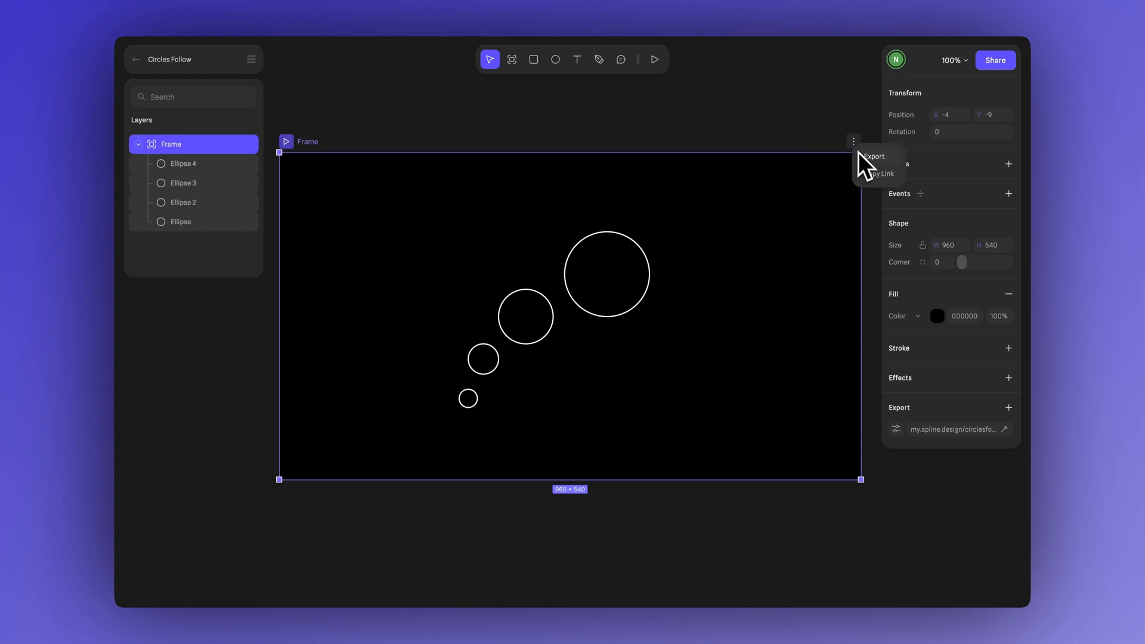
left_click(873, 155)
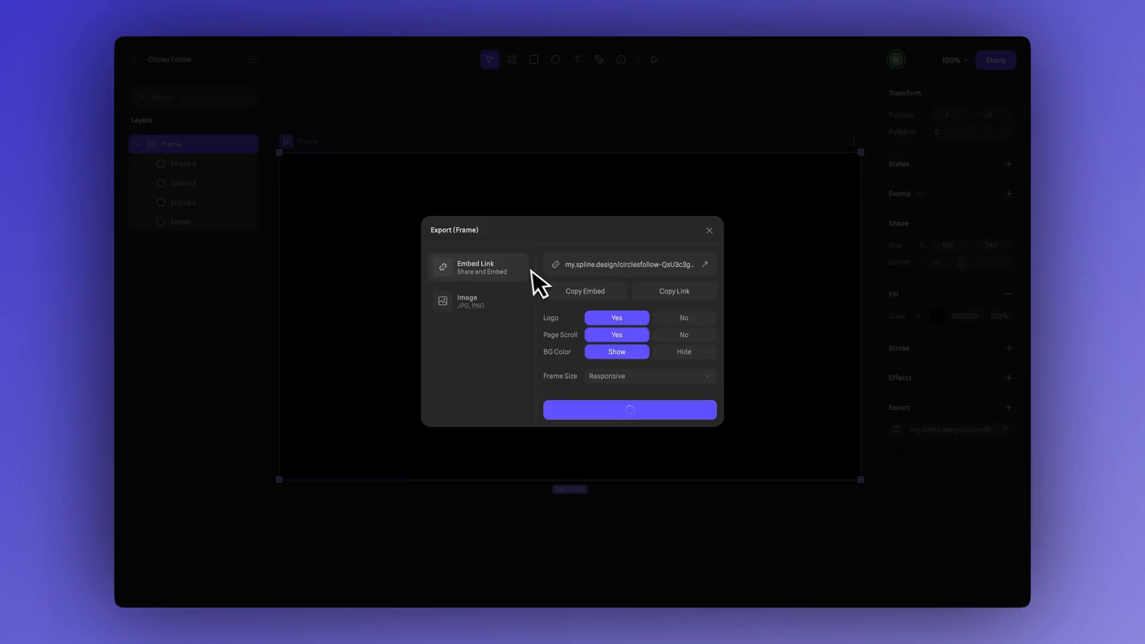
mouse_move(571, 368)
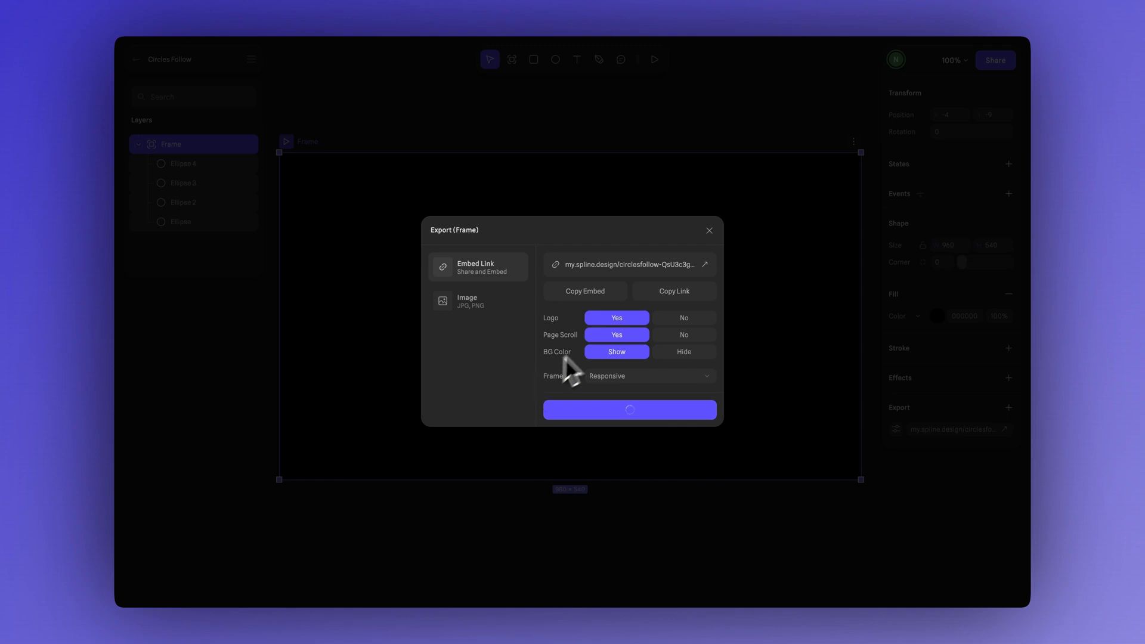
left_click(682, 334)
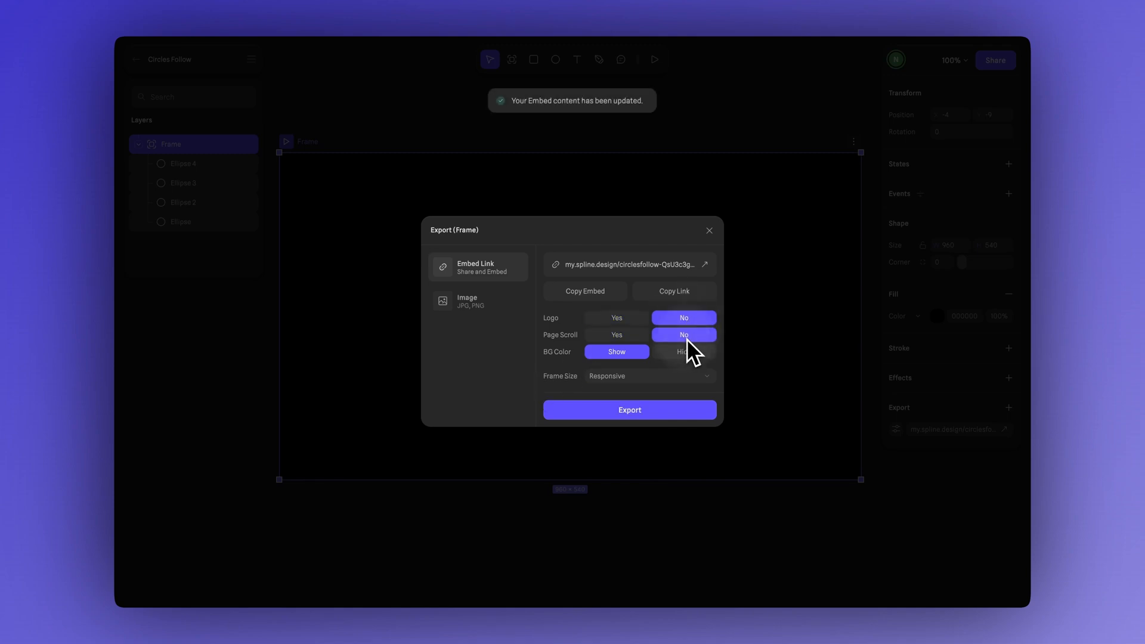
left_click(683, 351)
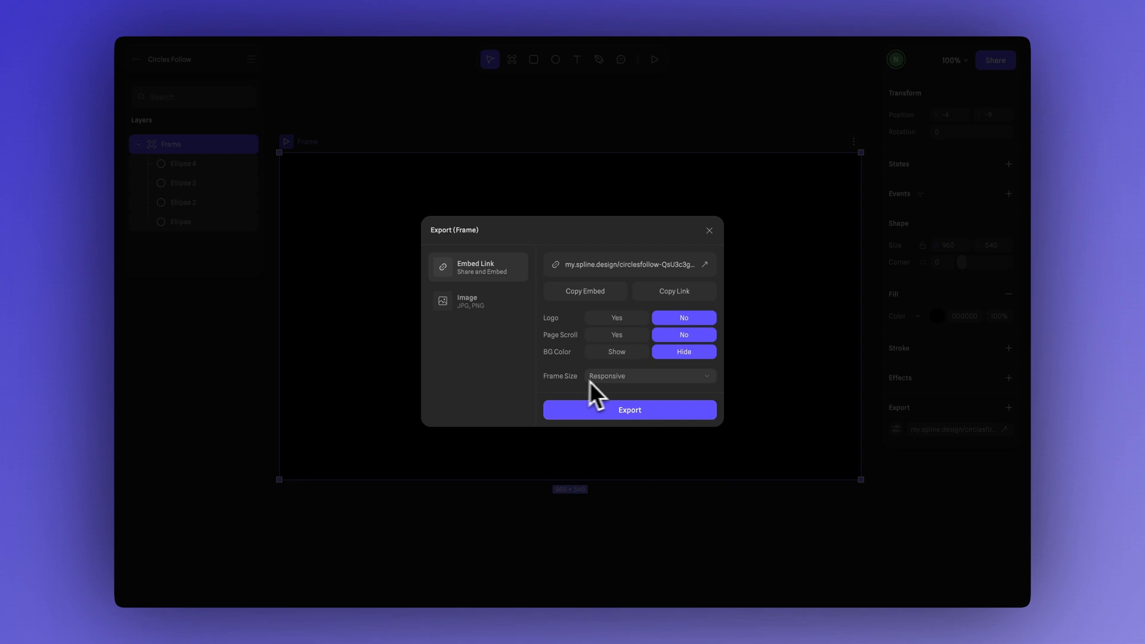
mouse_move(624, 394)
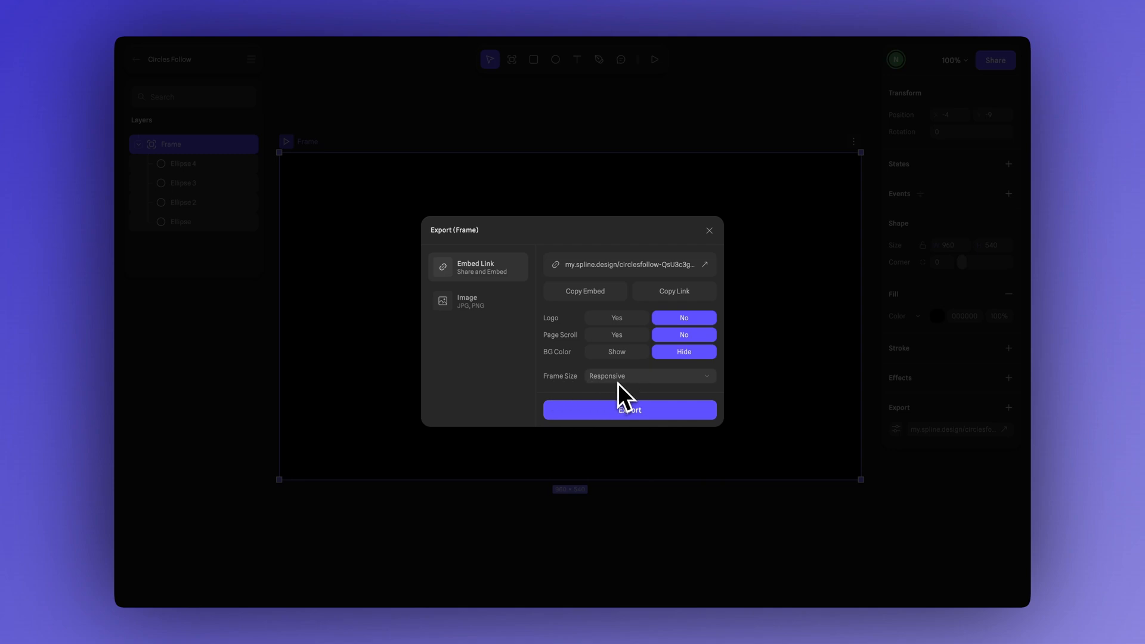
Export the embed and copy its embed code
left_click(628, 410)
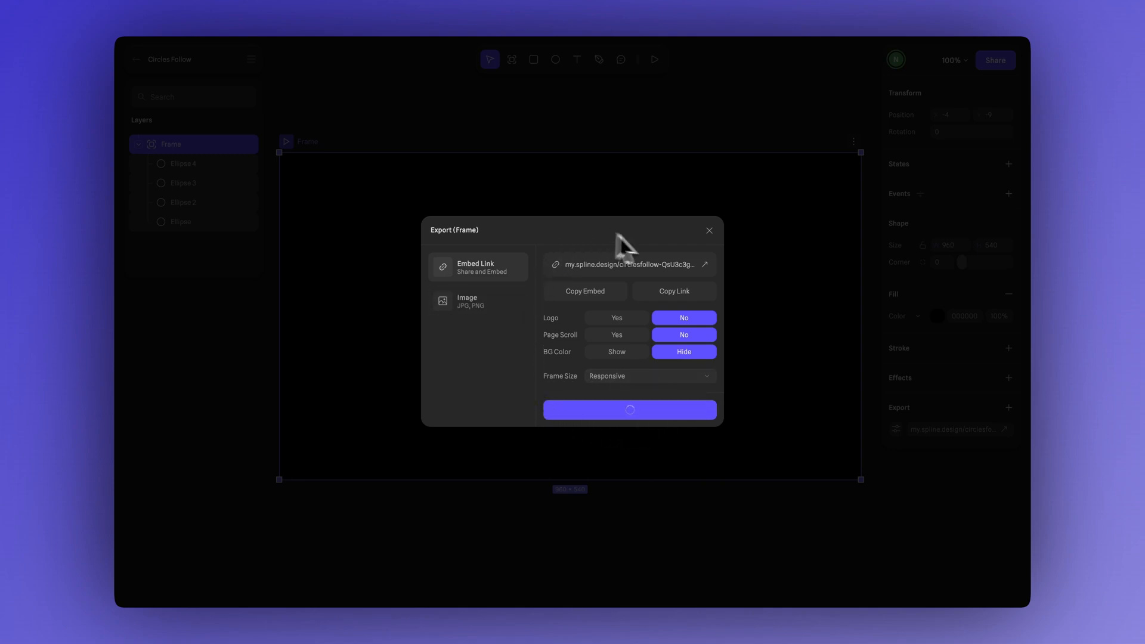
left_click(629, 410)
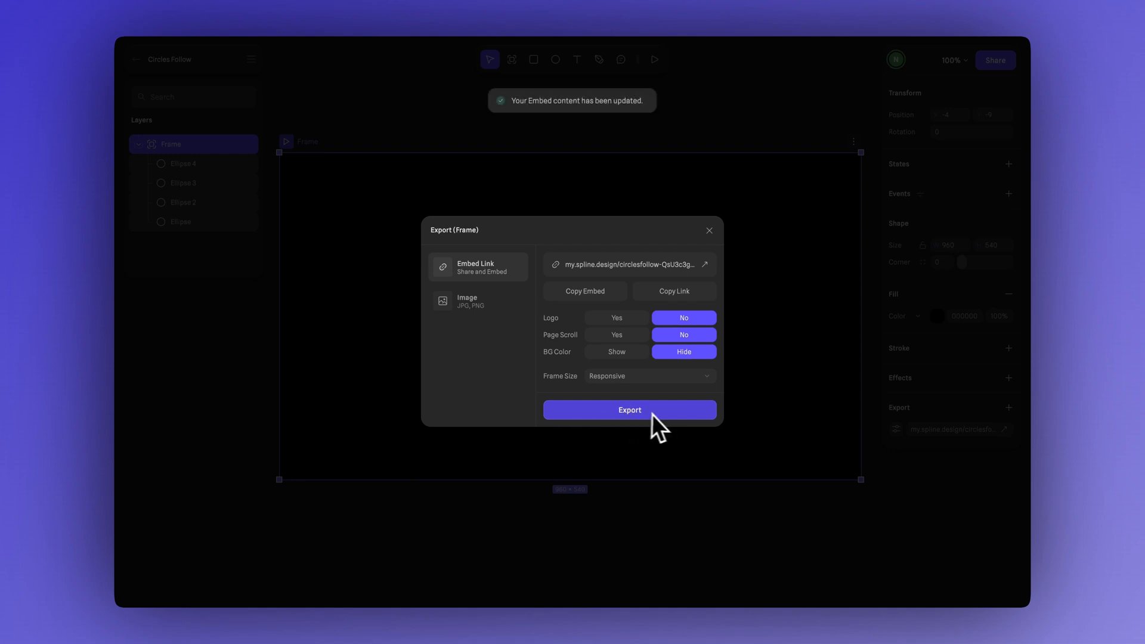
mouse_move(584, 290)
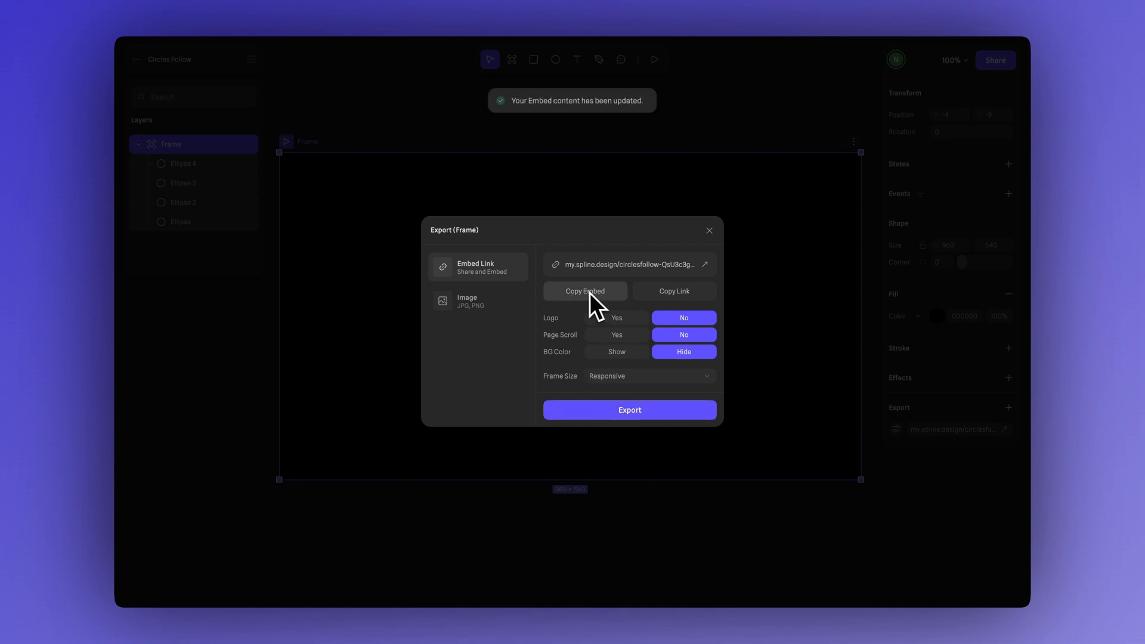
left_click(584, 290)
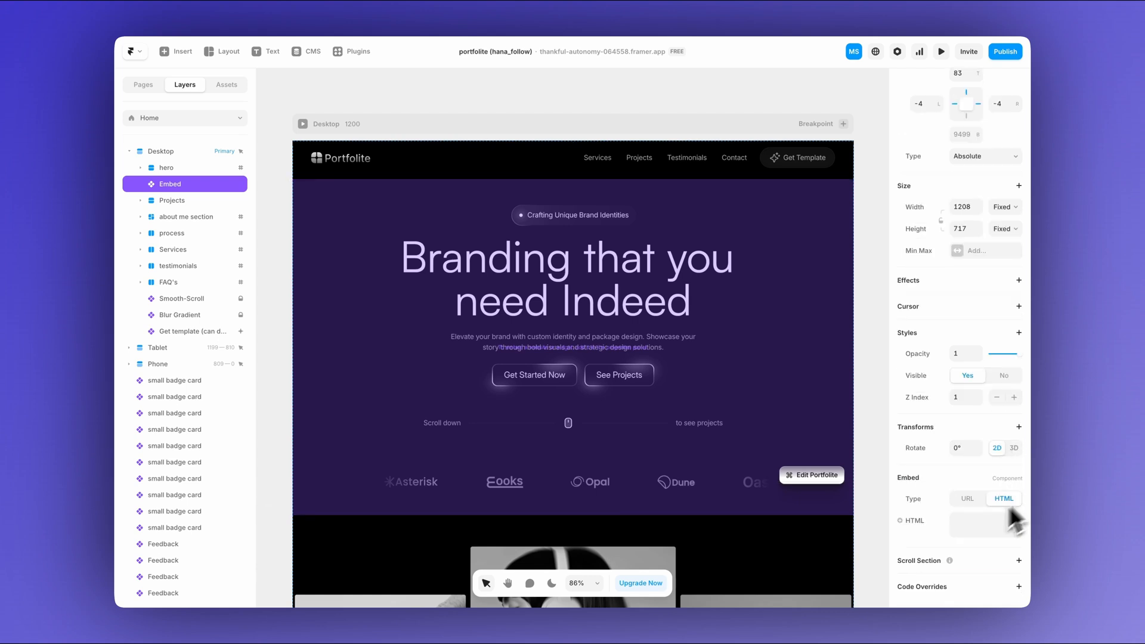
Paste the Hana embed code into the Framer Embed element and preview the trailing circles
left_click(984, 524)
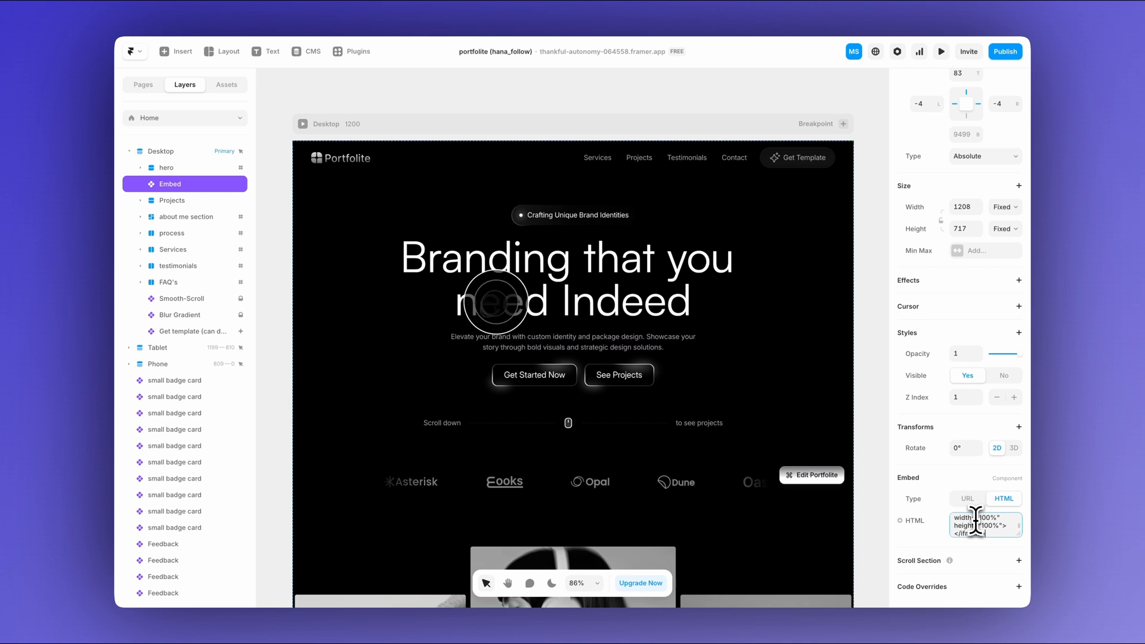
left_click(940, 52)
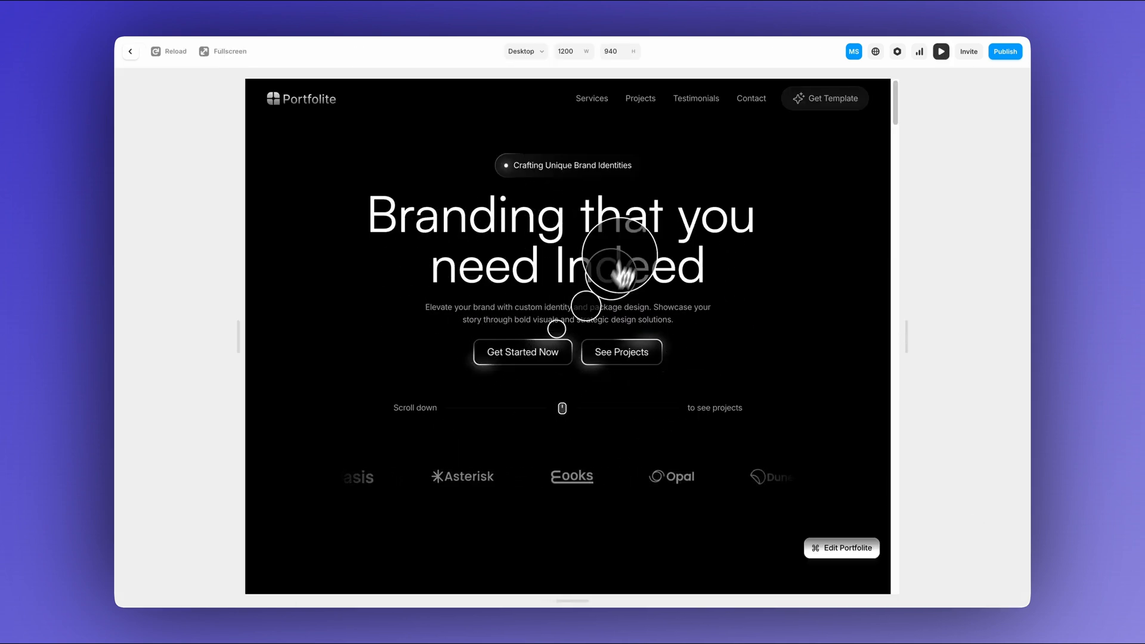
left_click(228, 52)
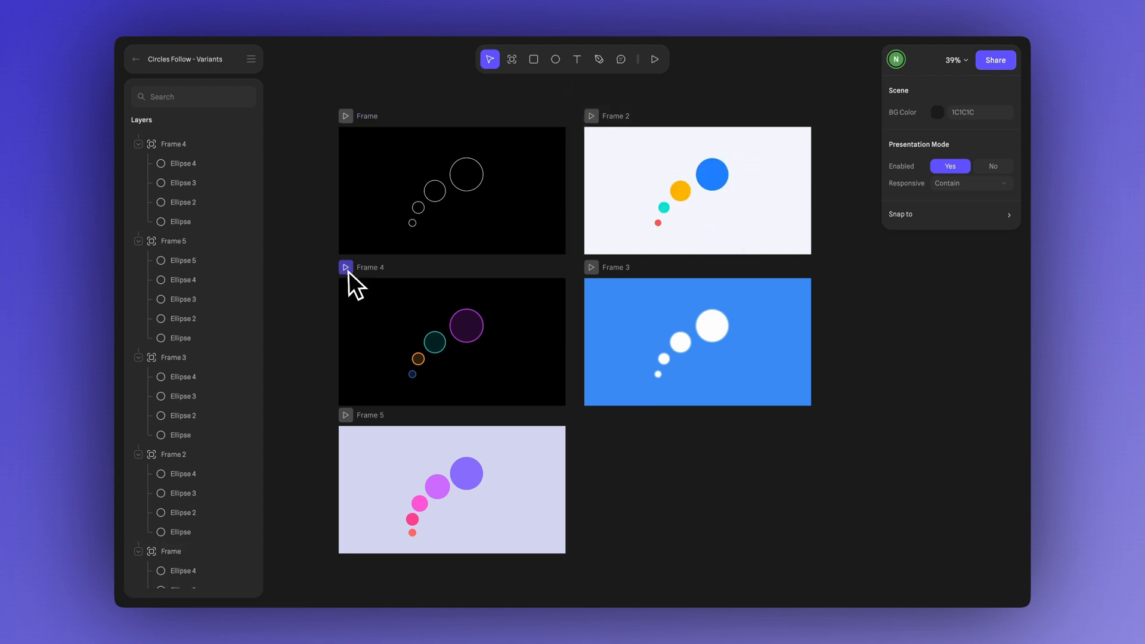
Play the dark Frame 4 variant's coloured circle-trail follow animation
left_click(344, 266)
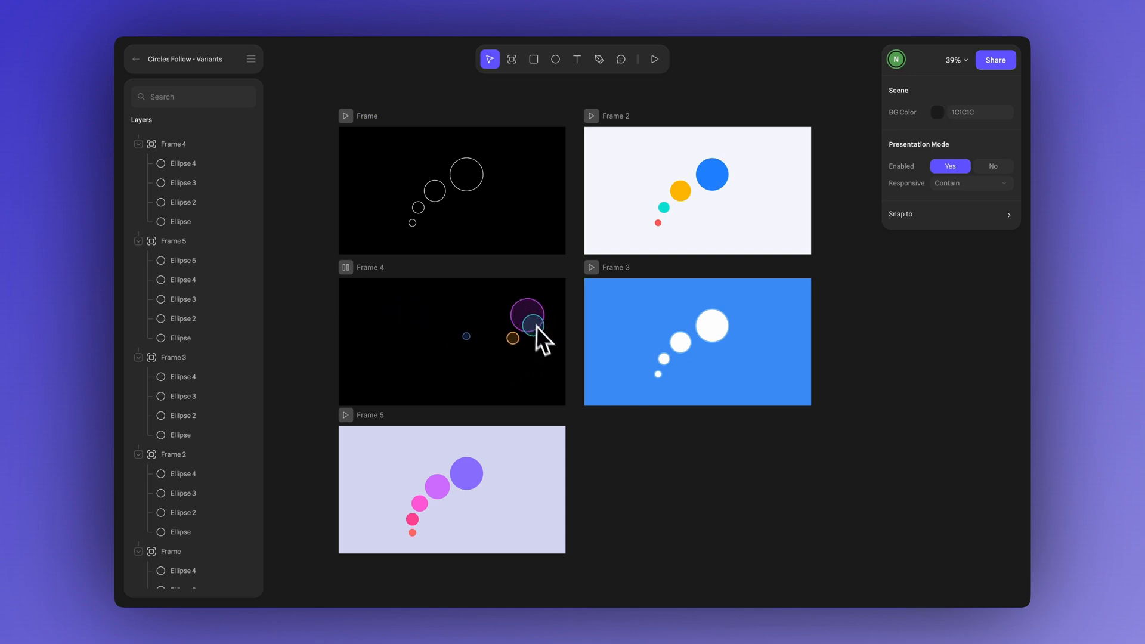